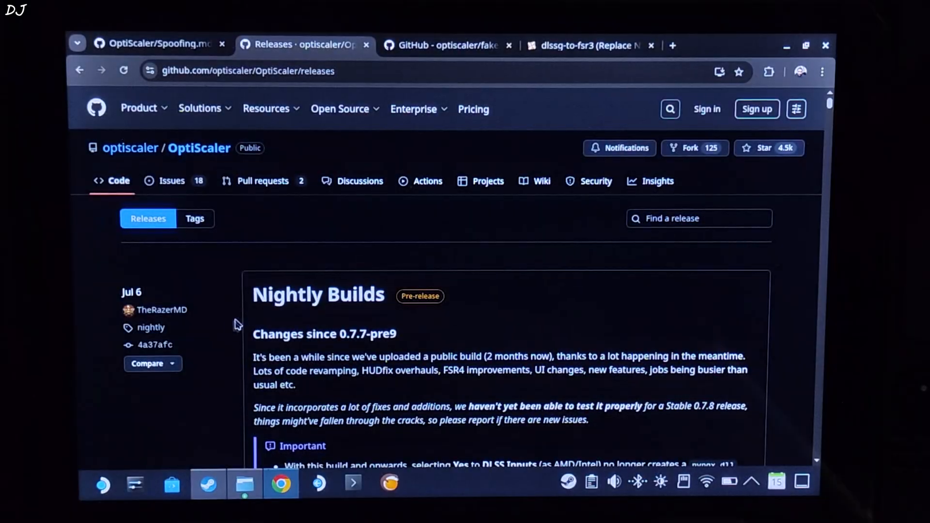
Scroll the OptiScaler Nightly Builds release down to its Assets list showing the pre13 archive
{"action": "scroll", "scroll_direction": "down", "scroll_amount": 3}
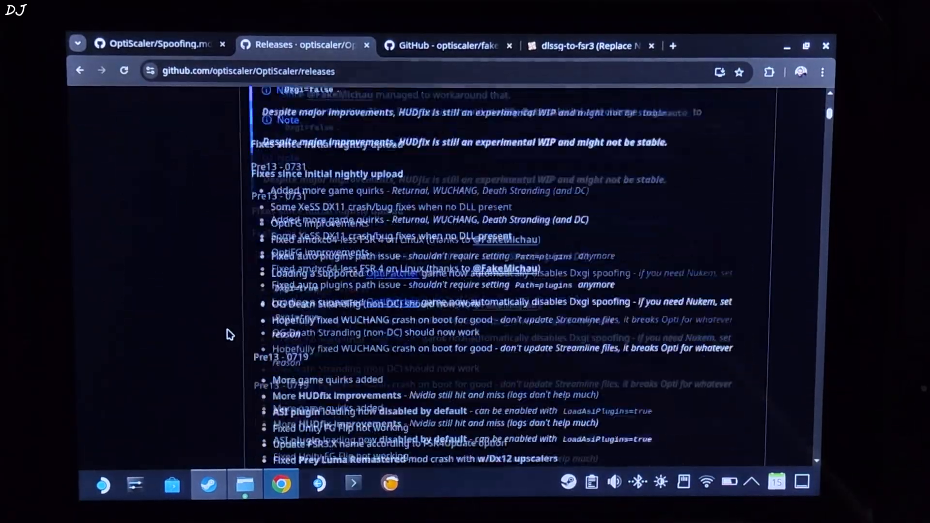
{"action": "scroll", "scroll_direction": "down", "scroll_amount": 3}
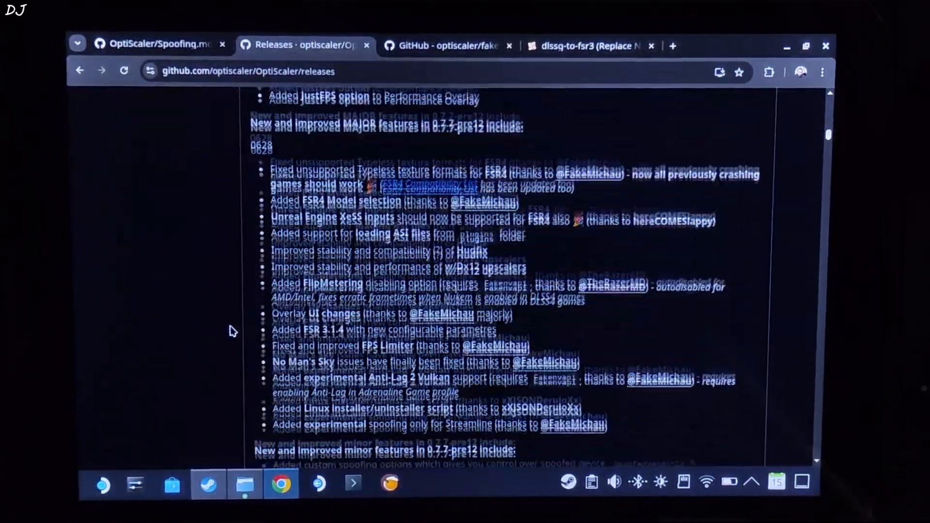
{"action": "scroll", "scroll_direction": "down", "scroll_amount": 3}
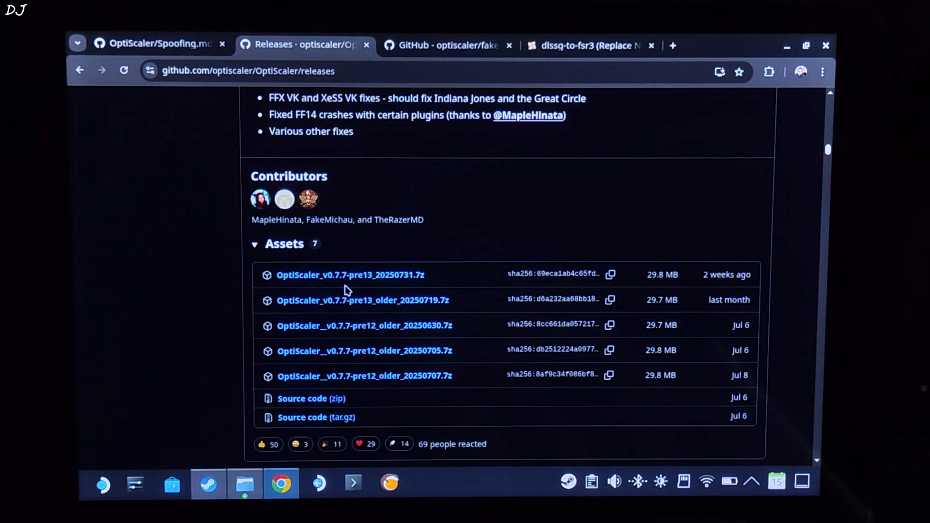
{"action": "mouse_move", "coordinate": [381, 291]}
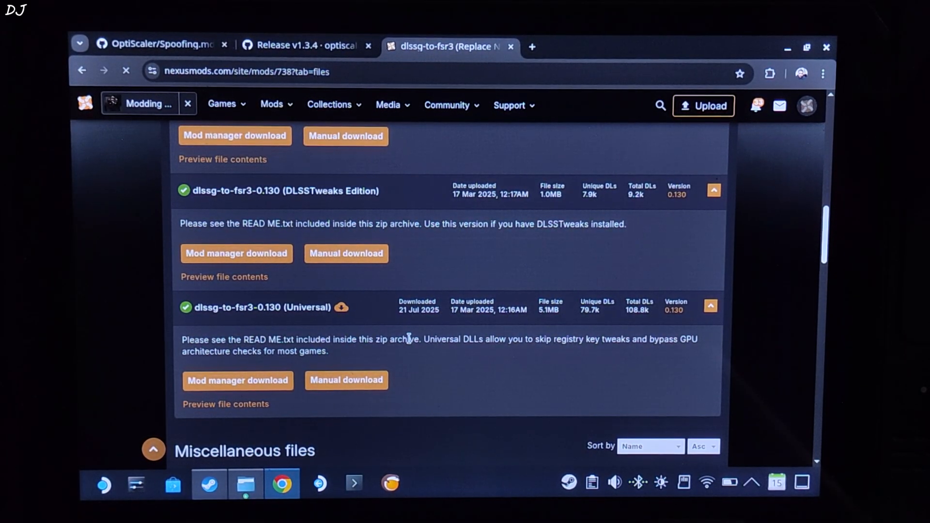
{"action": "mouse_move", "coordinate": [407, 361]}
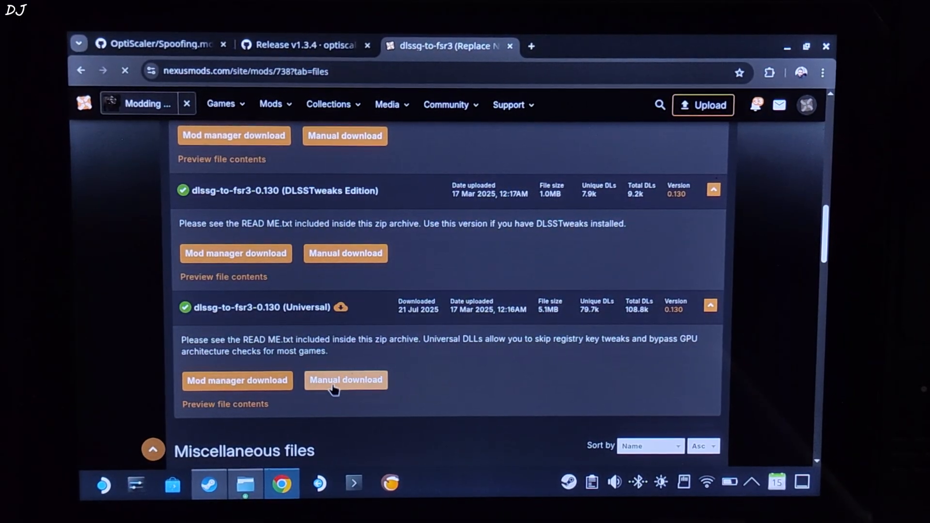
Download the dlssg-to-fsr3-0.130 (Universal) zip through Manual download and Slow download
{"action": "left_click", "coordinate": [346, 380]}
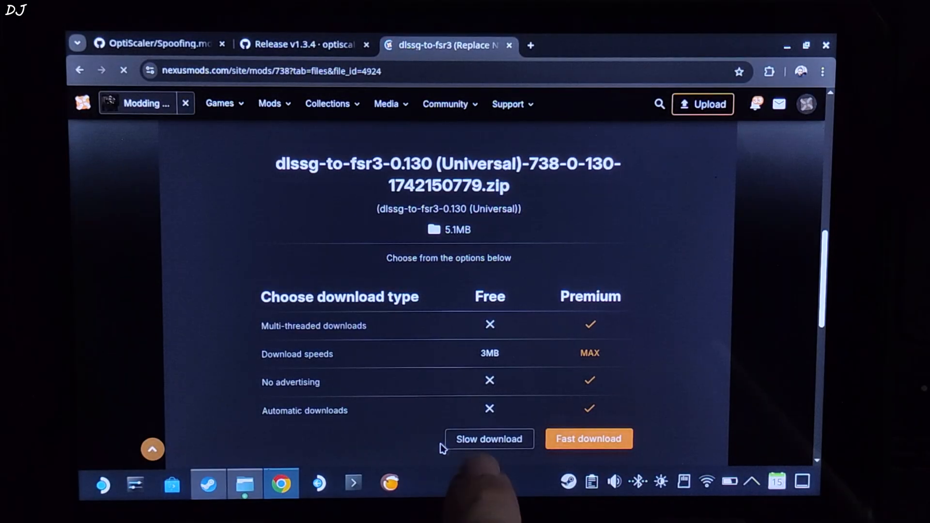
{"action": "left_click", "coordinate": [297, 44]}
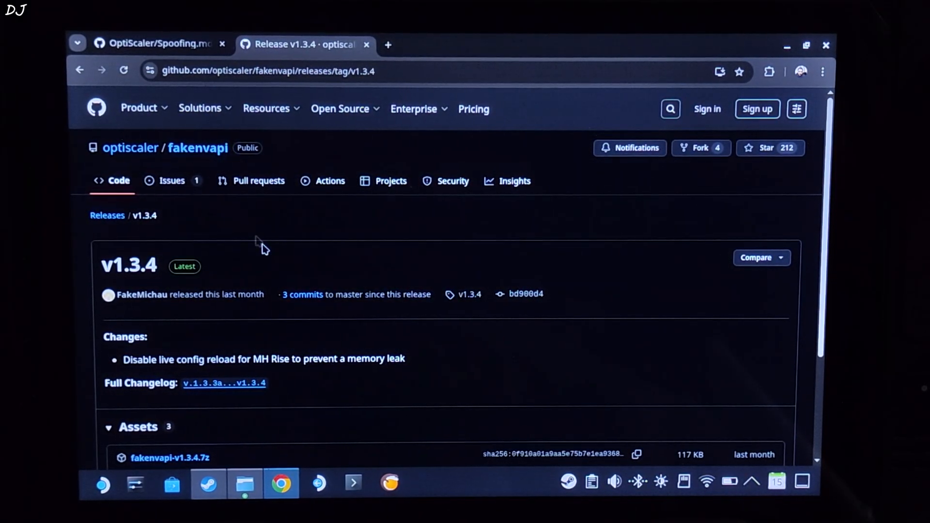
Scroll the fakenvapi v1.3.4 release page down to the fakenvapi-v1.3.4.7z asset
{"action": "scroll", "scroll_direction": "down", "scroll_amount": 3}
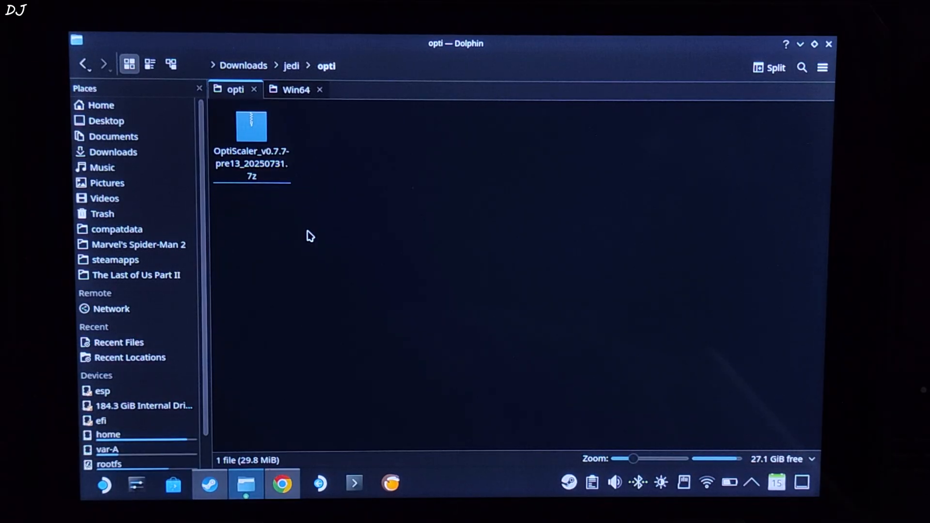
Select the 29.8 MiB OptiScaler_v0.7.7-pre13_20250731.7z archive in Downloads/jedi/opti
{"action": "left_click", "coordinate": [251, 126]}
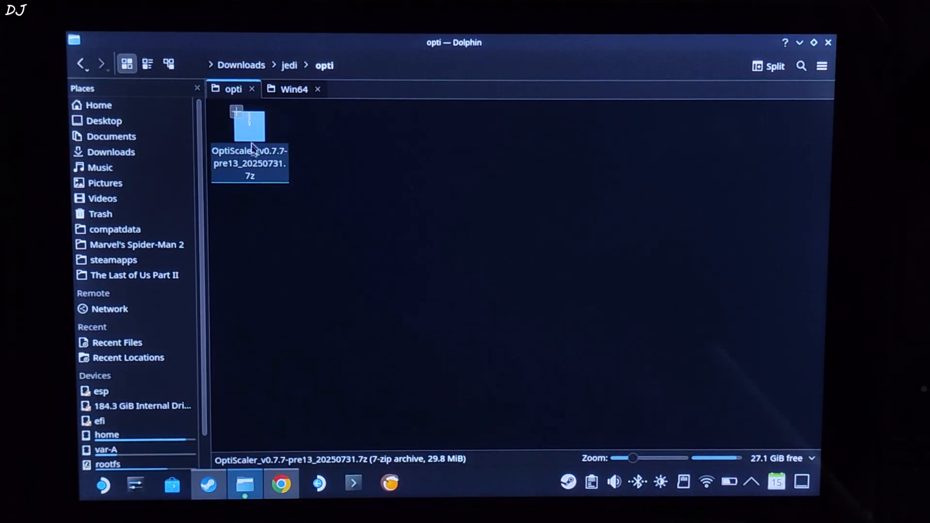
Extract the OptiScaler pre13 archive in Ark into its own subfolder inside opti
{"action": "double_click", "coordinate": [249, 123]}
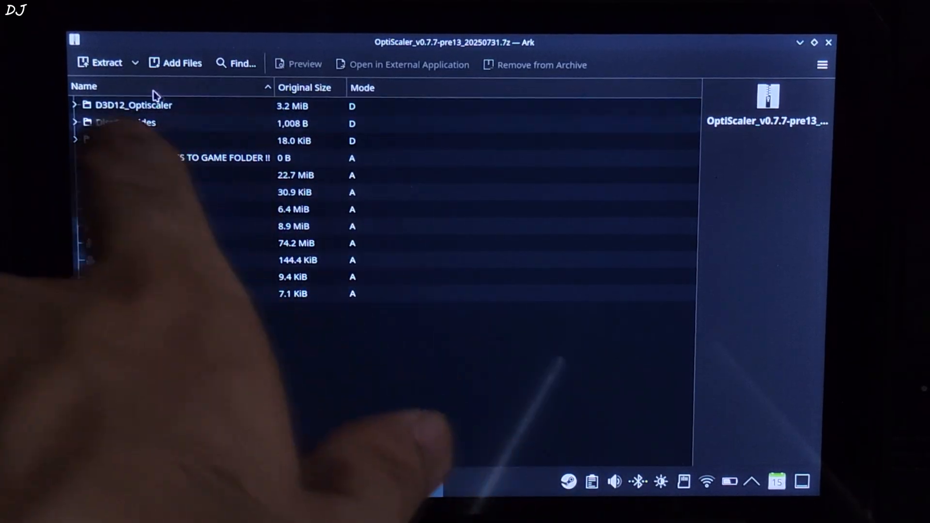
{"action": "left_click", "coordinate": [102, 62]}
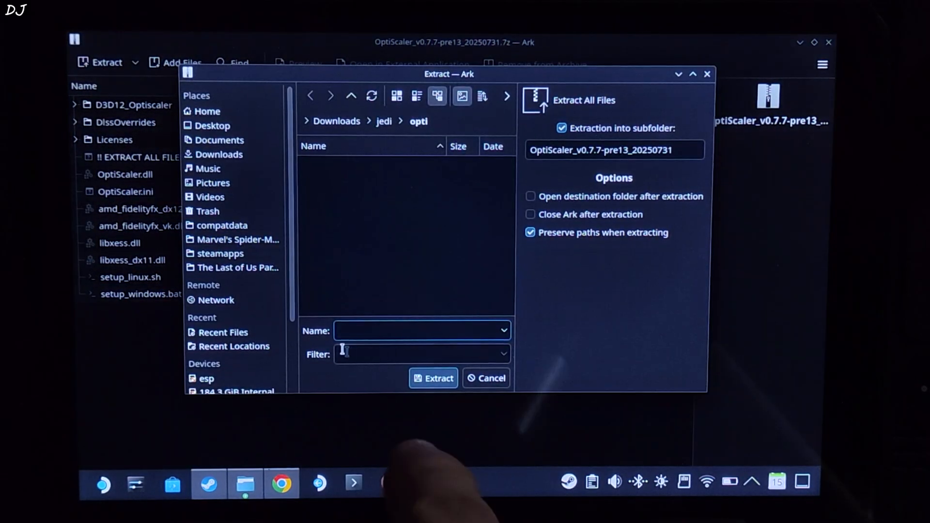
{"action": "left_click", "coordinate": [433, 378]}
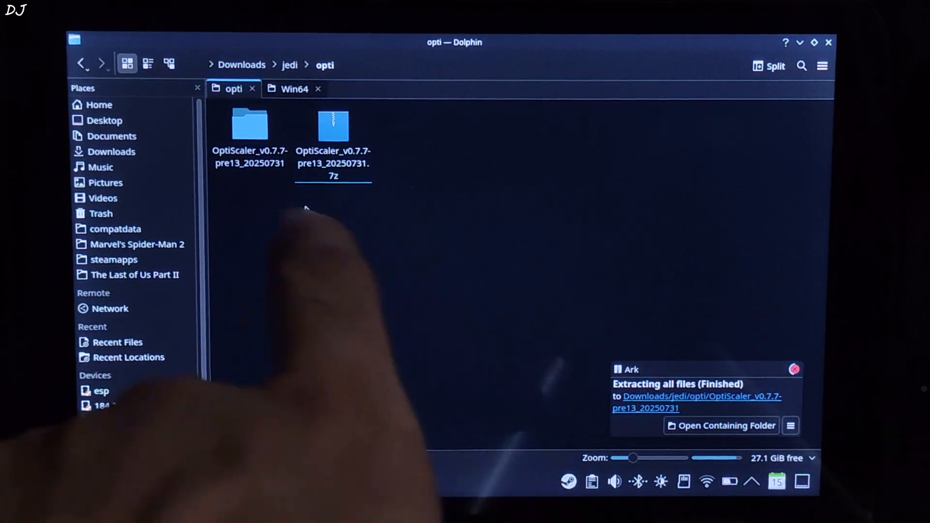
Copy OptiScaler.ini, OptiScaler.dll, amd_fidelityfx_dx12.dll and libxess.dll, then browse Jedi Survivor's local files
{"action": "double_click", "coordinate": [251, 125]}
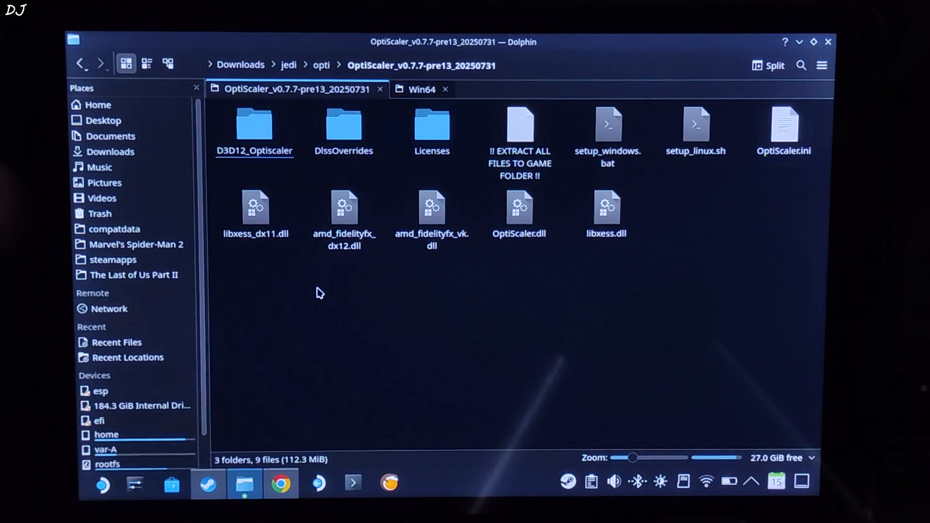
{"action": "left_click", "coordinate": [606, 208]}
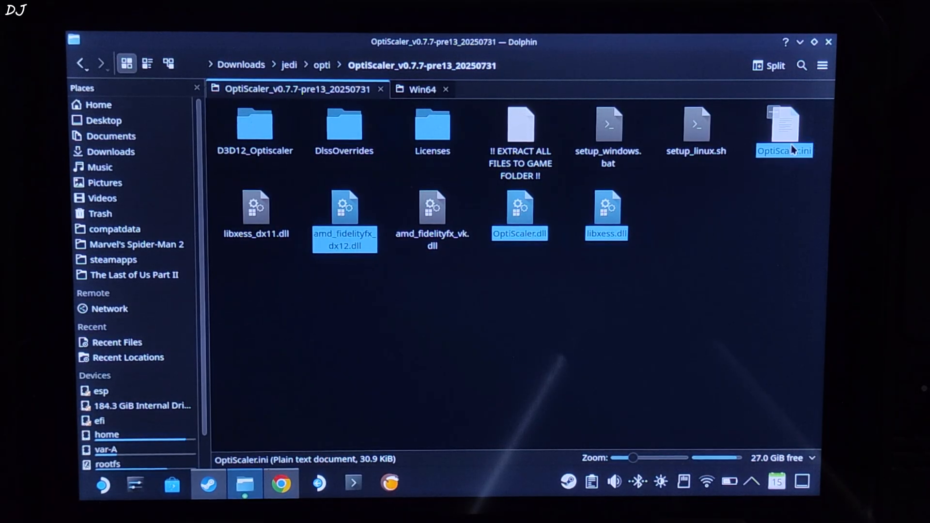
{"action": "right_click", "coordinate": [792, 150]}
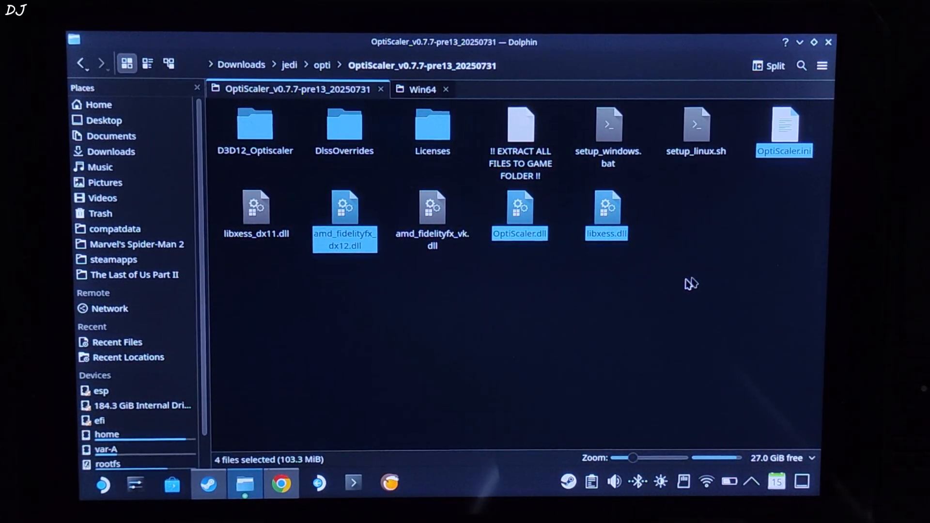
{"action": "left_click", "coordinate": [208, 483]}
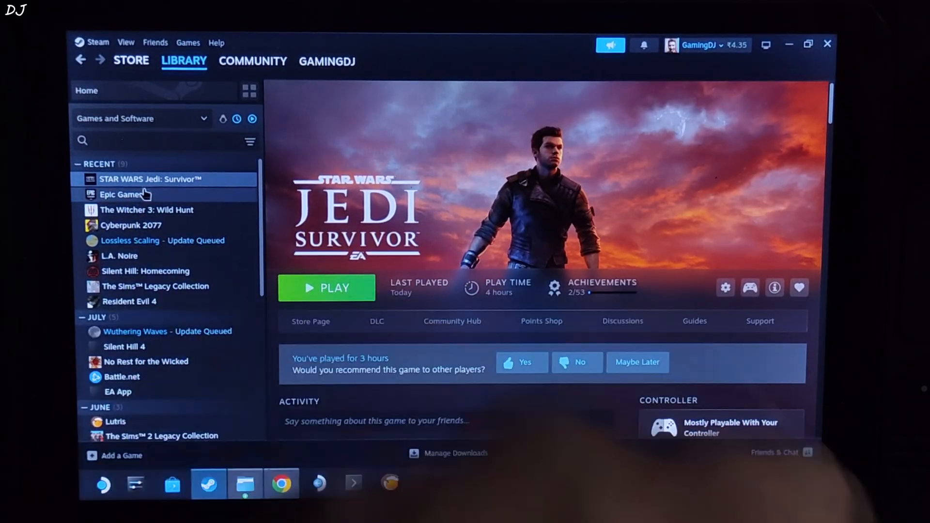
{"action": "right_click", "coordinate": [150, 178]}
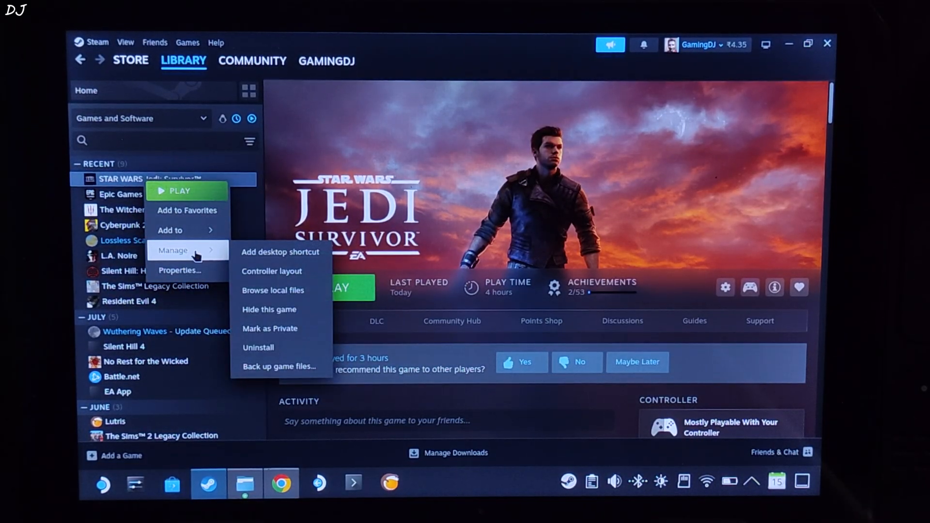
{"action": "left_click", "coordinate": [273, 290]}
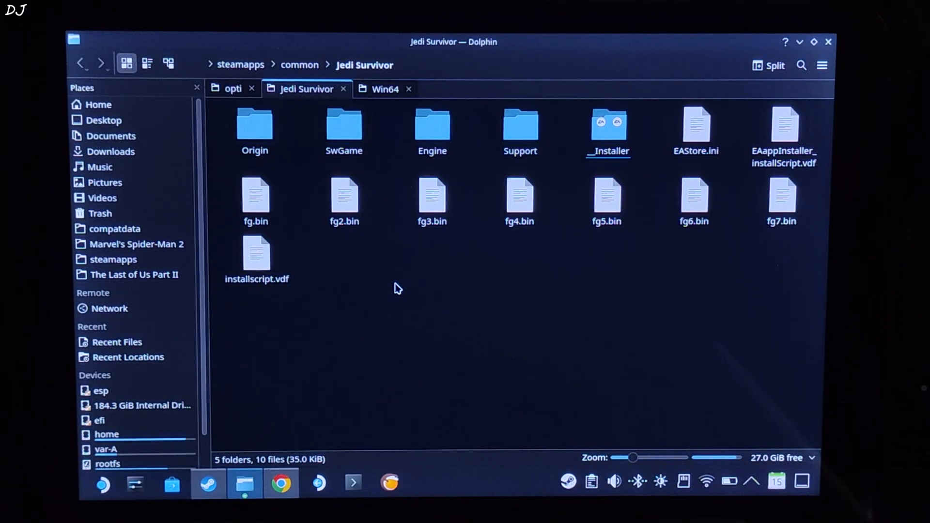
Paste the four OptiScaler files into SwGame/Binaries/Win64
{"action": "double_click", "coordinate": [344, 126]}
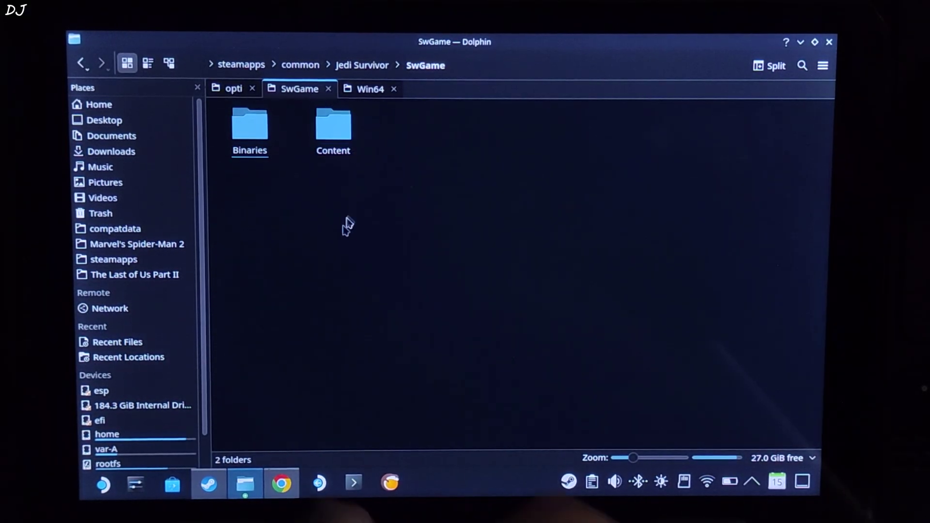
{"action": "double_click", "coordinate": [249, 126]}
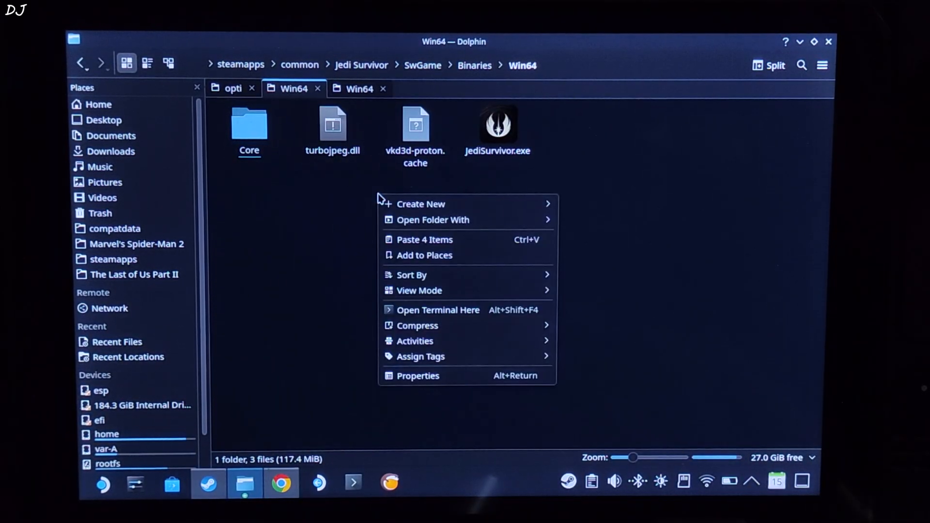
{"action": "left_click", "coordinate": [425, 240]}
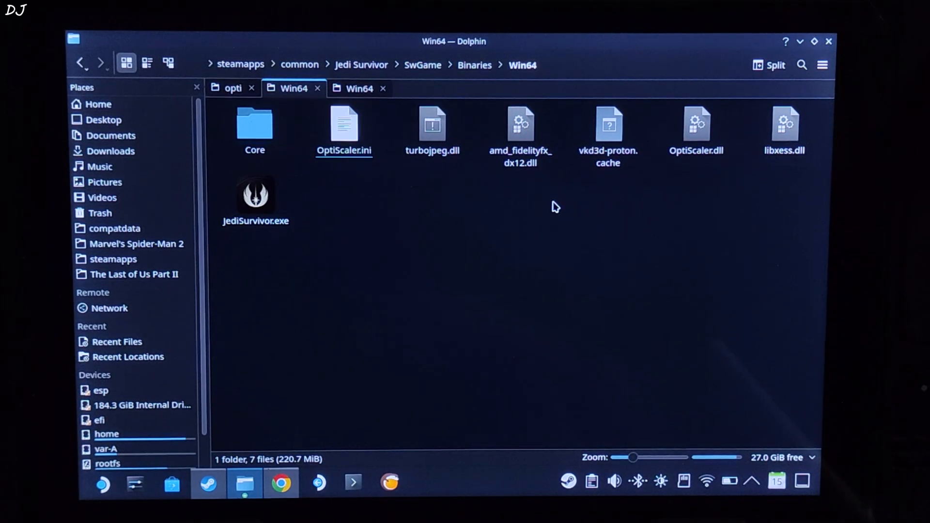
Rename OptiScaler.dll to d3d12.dll and open OptiScaler.ini in Kate
{"action": "right_click", "coordinate": [696, 124]}
{"action": "type", "text": "d3d12"}
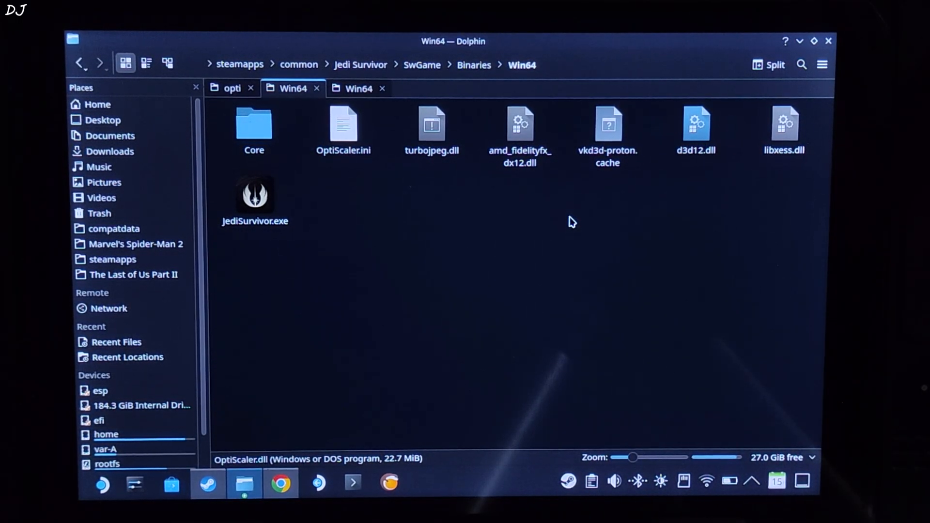
{"action": "left_click", "coordinate": [696, 123]}
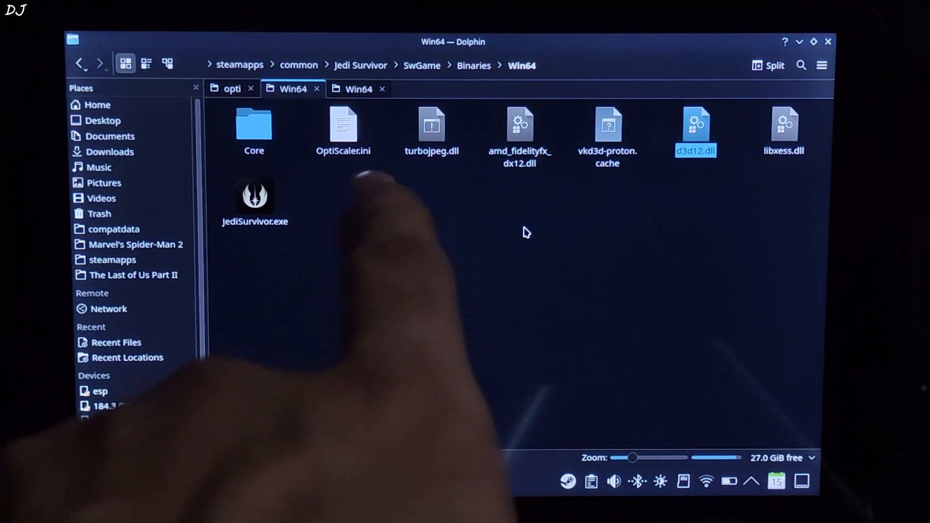
{"action": "double_click", "coordinate": [344, 125]}
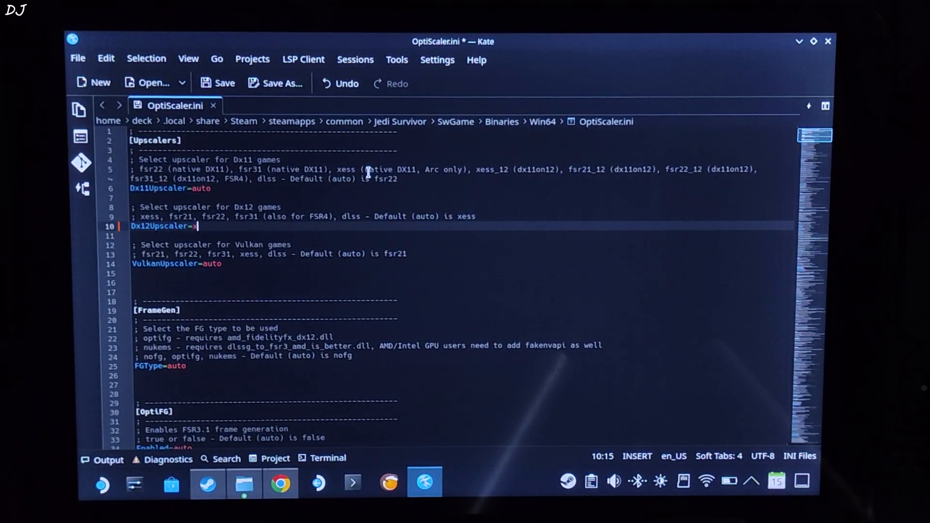
Change Dx12Upscaler to xess and FGType to nukems in OptiScaler.ini
{"action": "type", "text": "xess"}
{"action": "left_click", "coordinate": [463, 366]}
{"action": "type", "text": "n"}
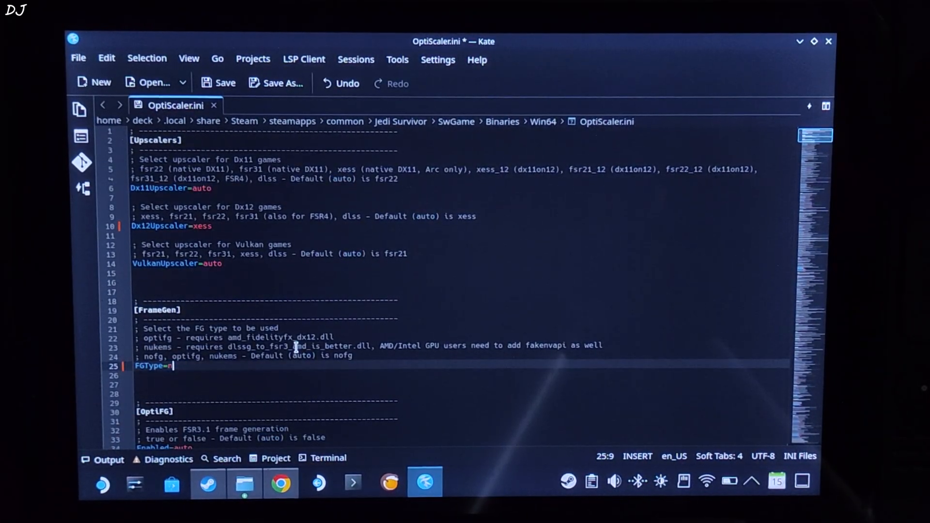
{"action": "type", "text": "u"}
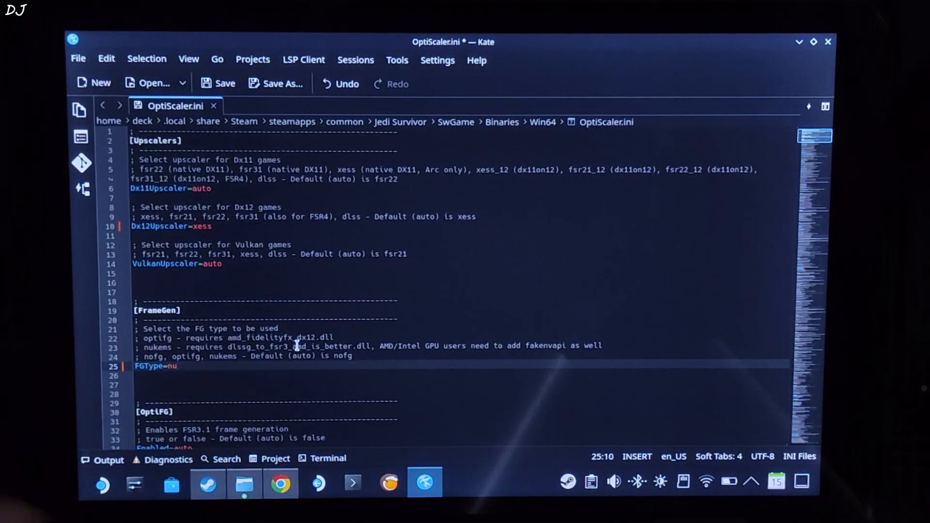
{"action": "type", "text": "ke"}
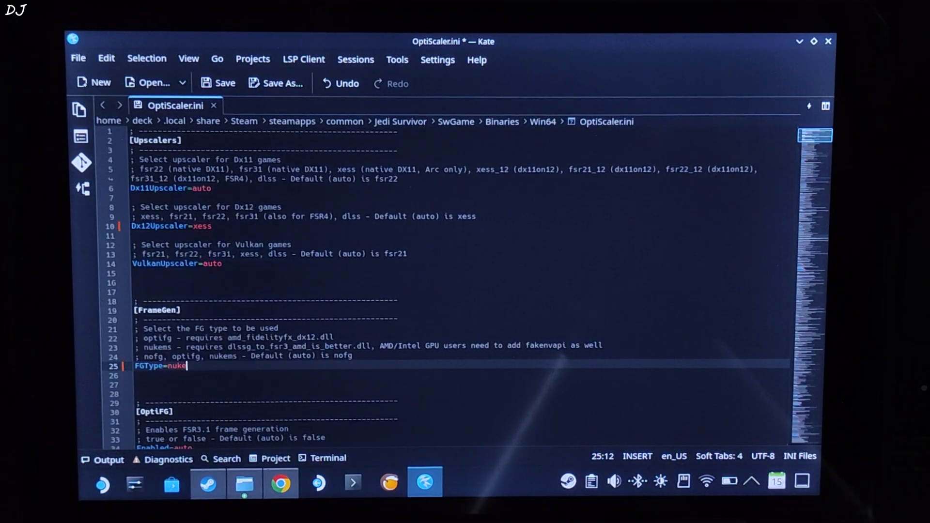
{"action": "type", "text": "m"}
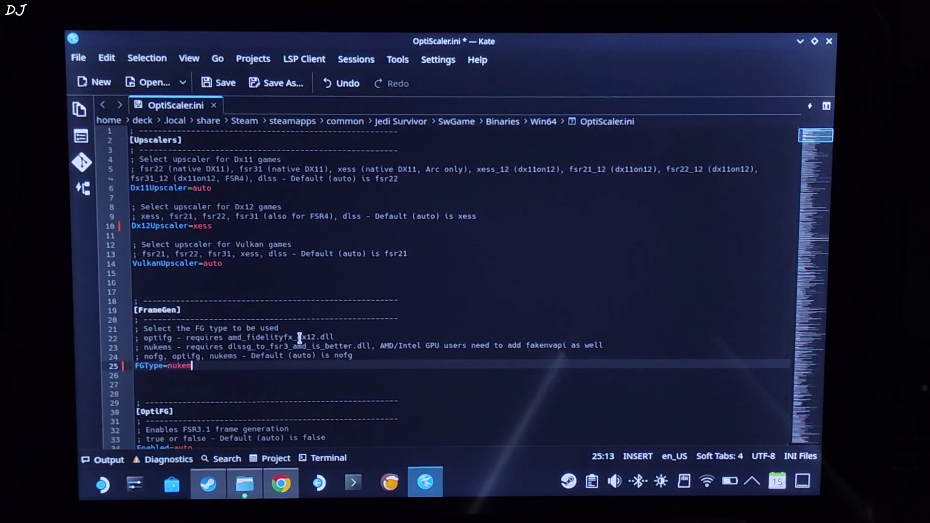
{"action": "type", "text": "s"}
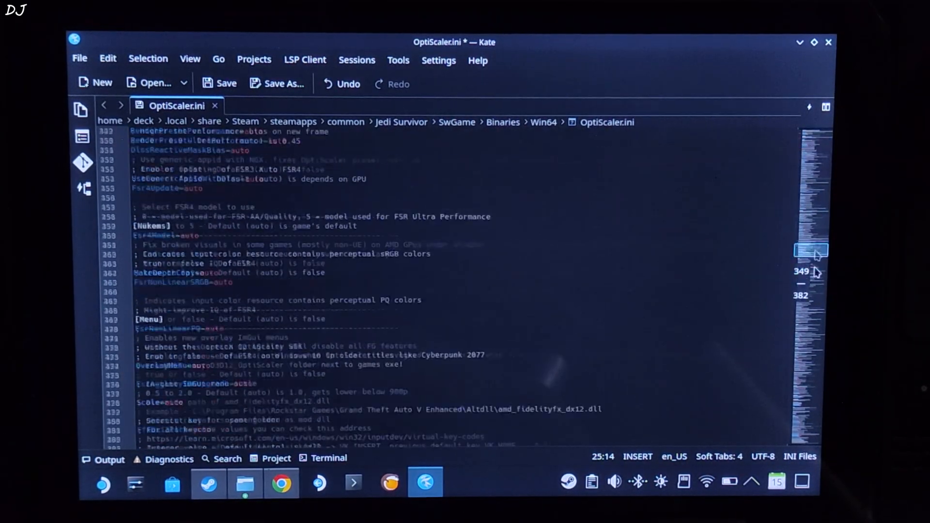
Set AutoExposure under [InitFlags] to true, correcting the mistyped letters
{"action": "scroll", "scroll_direction": "down", "scroll_amount": 3}
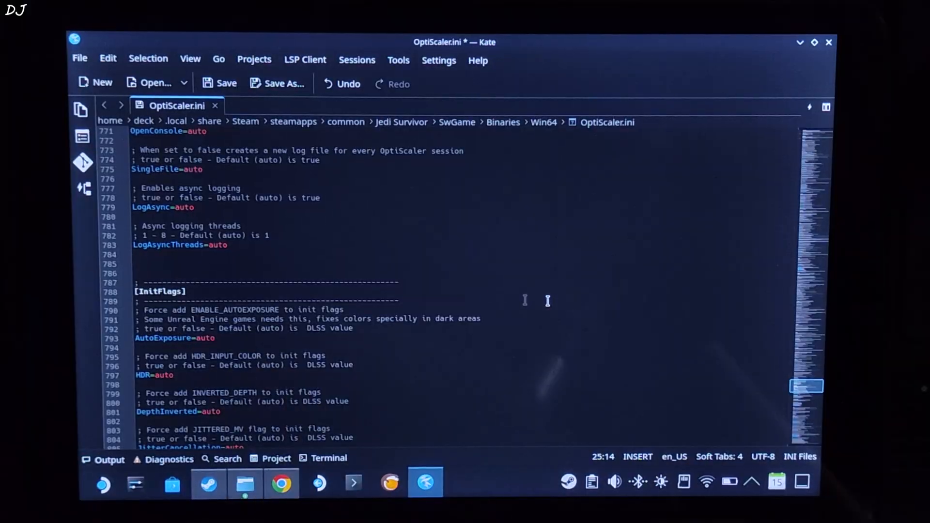
{"action": "double_click", "coordinate": [205, 337]}
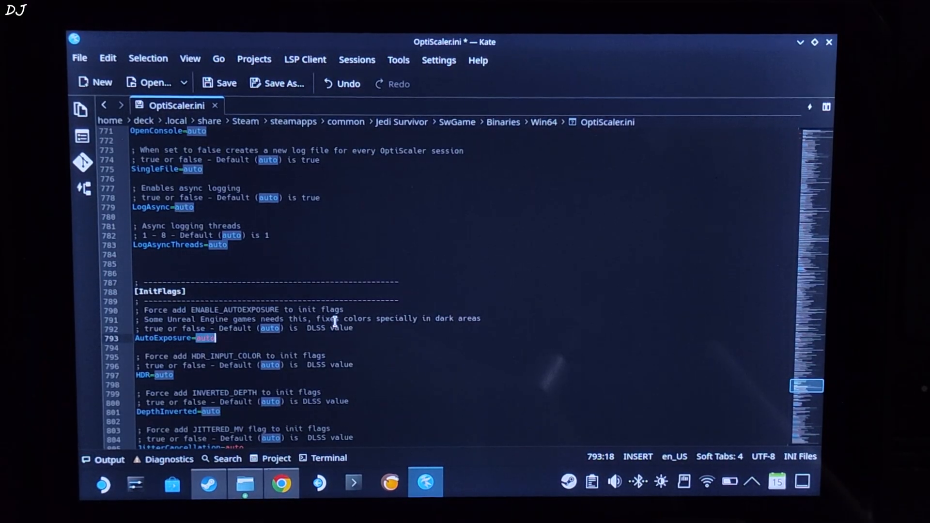
{"action": "type", "text": "trru"}
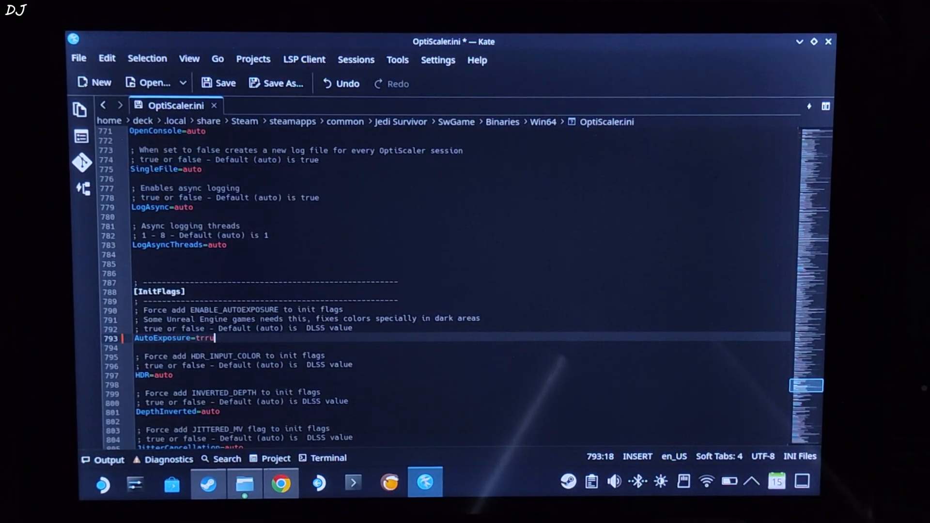
{"action": "key", "text": "BackSpace"}
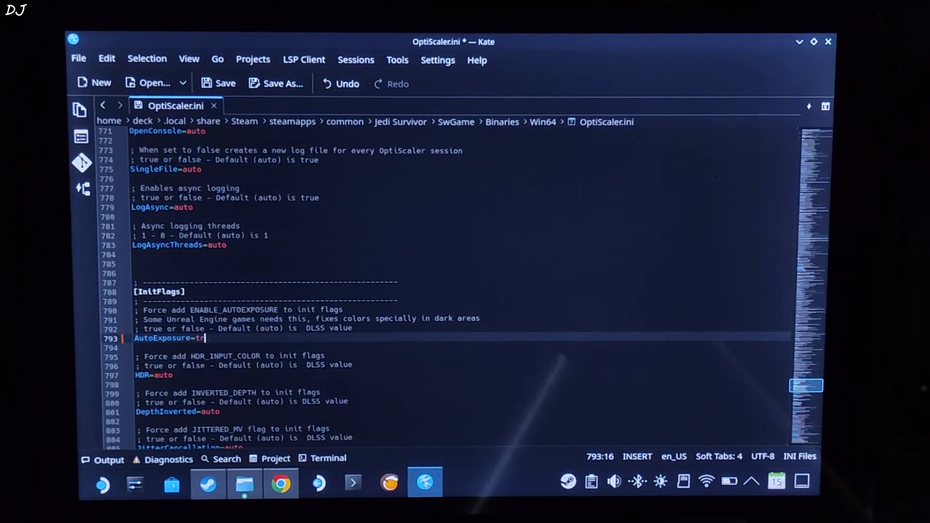
{"action": "type", "text": "ue"}
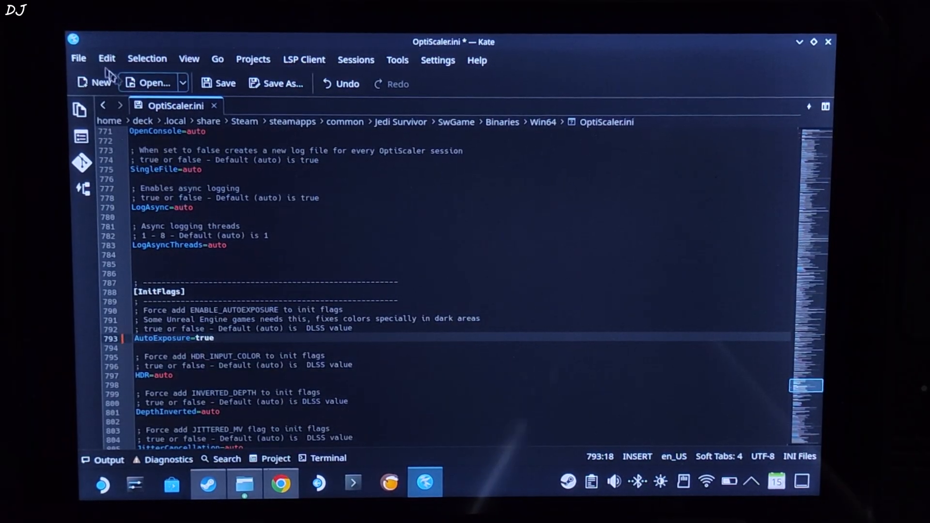
{"action": "left_click", "coordinate": [78, 58]}
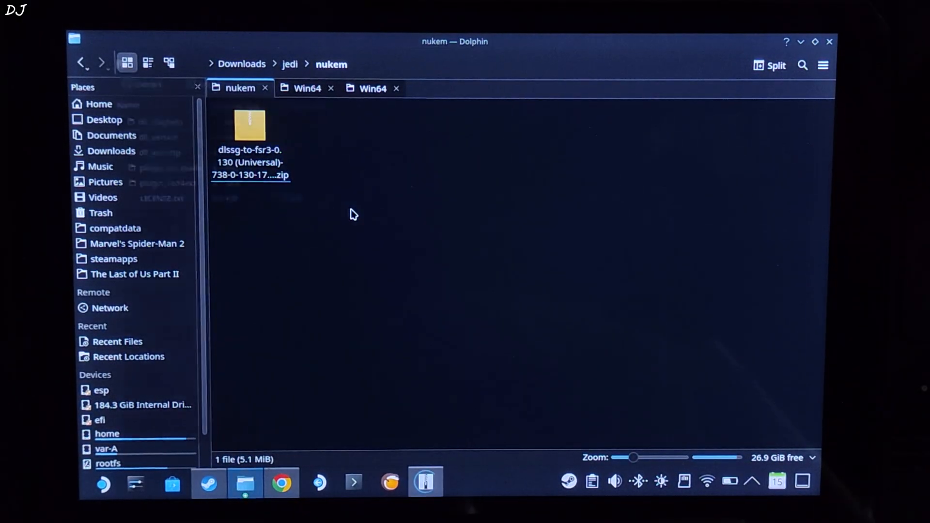
Extract the dlssg-to-fsr3 zip and copy dlssg_to_fsr3_amd_is_better.dll from dll_version
{"action": "double_click", "coordinate": [250, 125]}
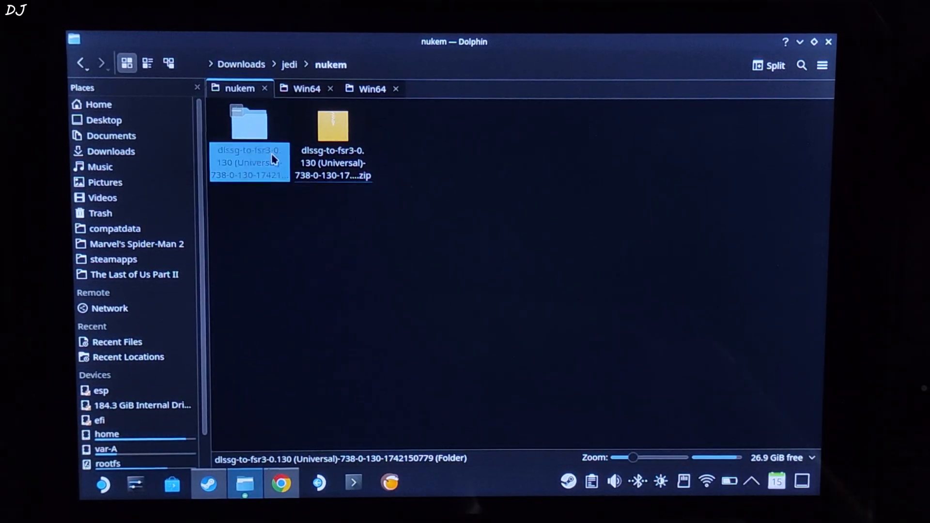
{"action": "double_click", "coordinate": [249, 123]}
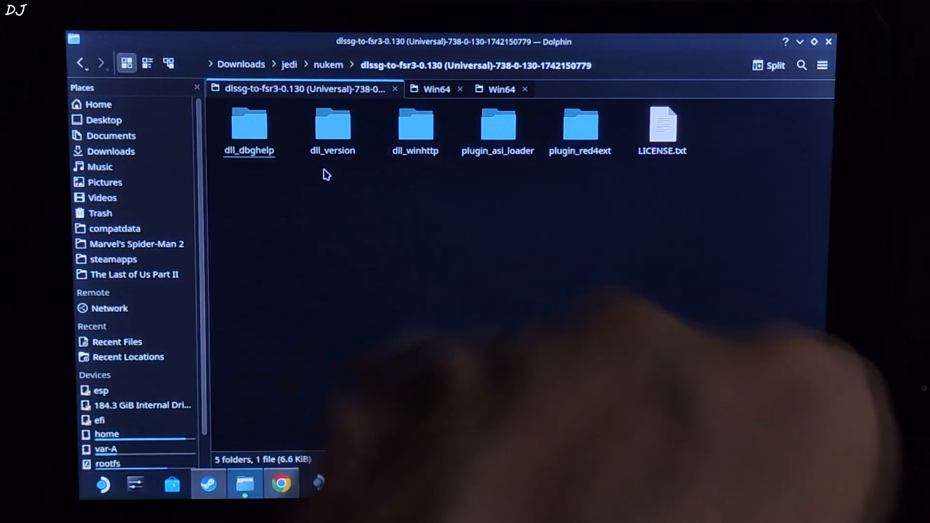
{"action": "double_click", "coordinate": [333, 124]}
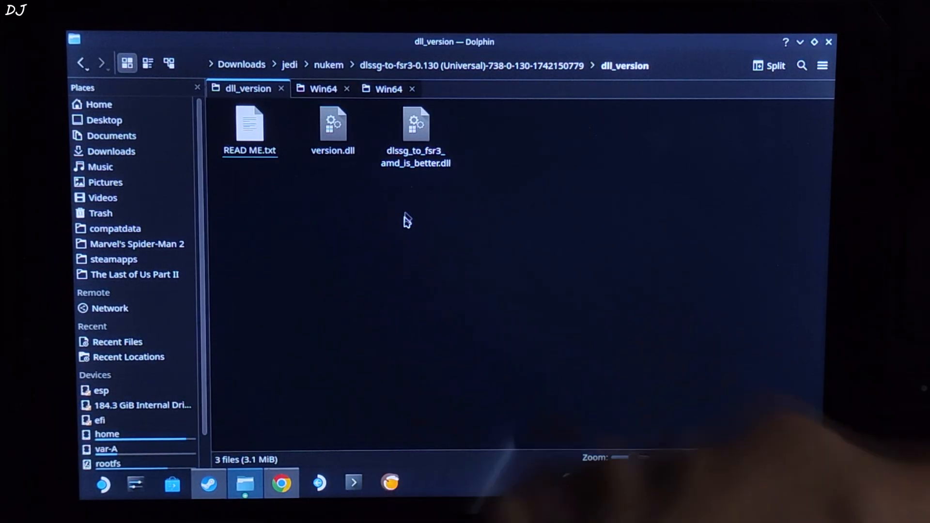
{"action": "right_click", "coordinate": [415, 124]}
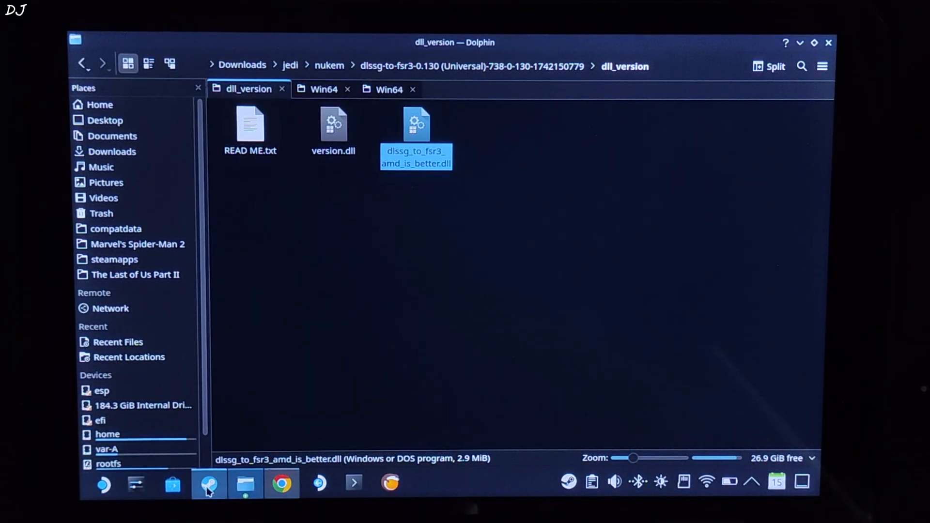
Paste the dll into Jedi Survivor's SwGame/Binaries/Win64 folder
{"action": "left_click", "coordinate": [208, 483]}
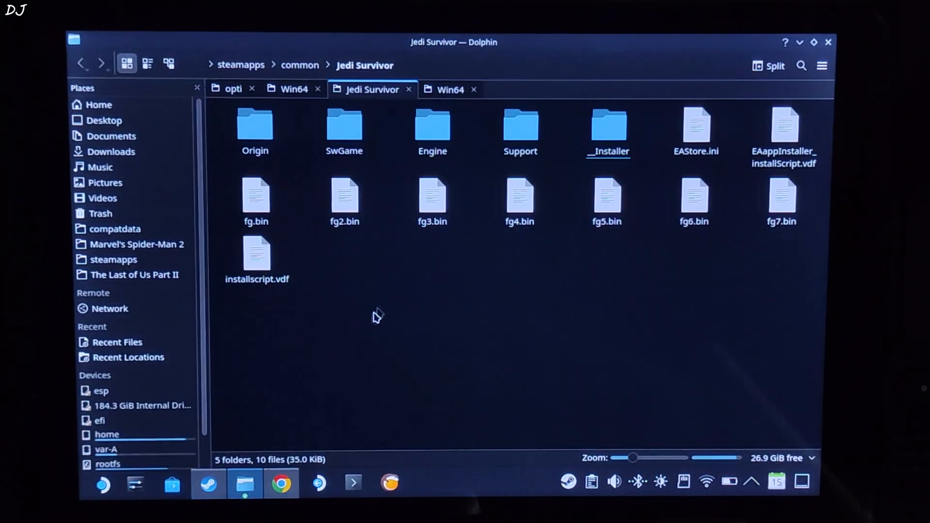
{"action": "double_click", "coordinate": [344, 126]}
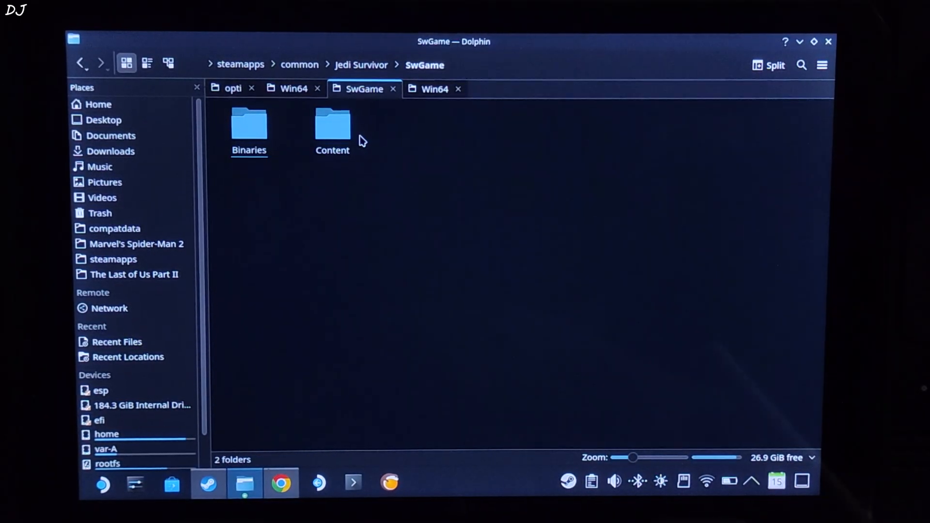
{"action": "double_click", "coordinate": [249, 123]}
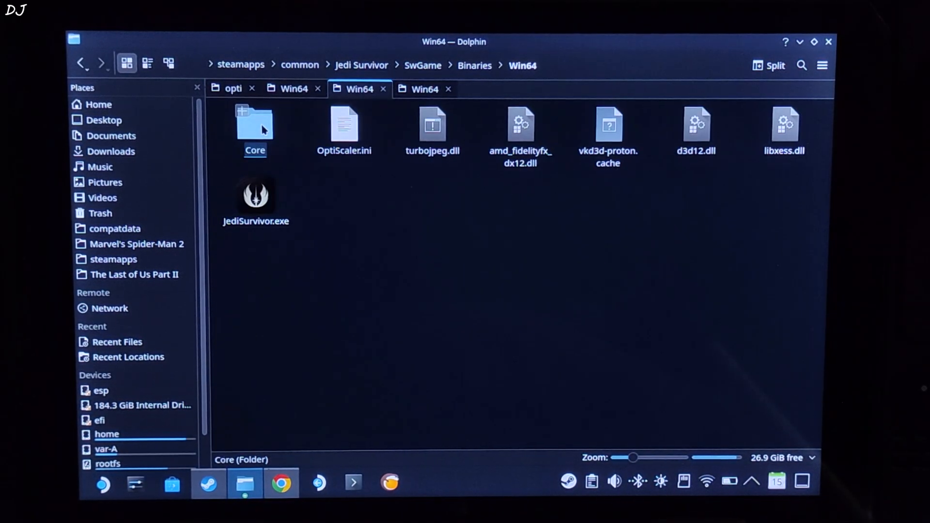
{"action": "right_click", "coordinate": [411, 273]}
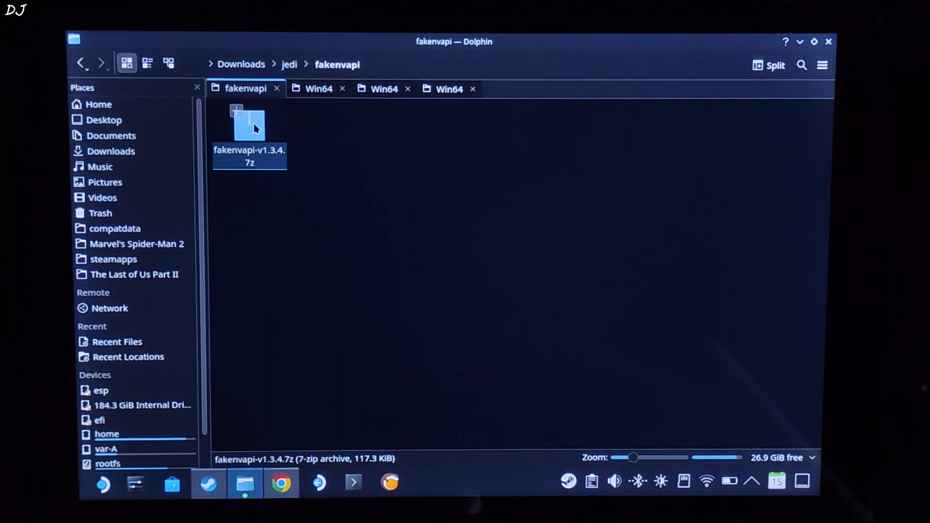
Extract fakenvapi-v1.3.4.7z with Ark and copy fakenvapi.ini and nvapi64.dll from its folder
{"action": "double_click", "coordinate": [249, 123]}
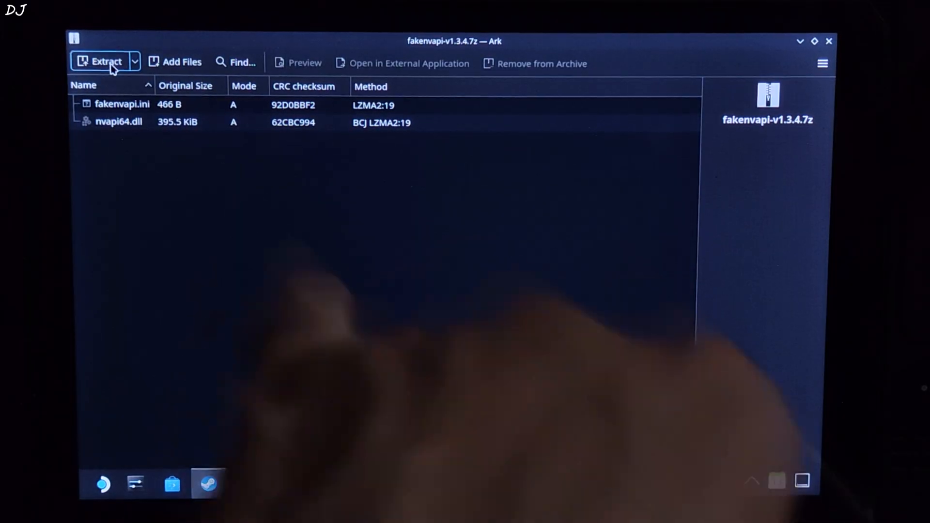
{"action": "left_click", "coordinate": [107, 62]}
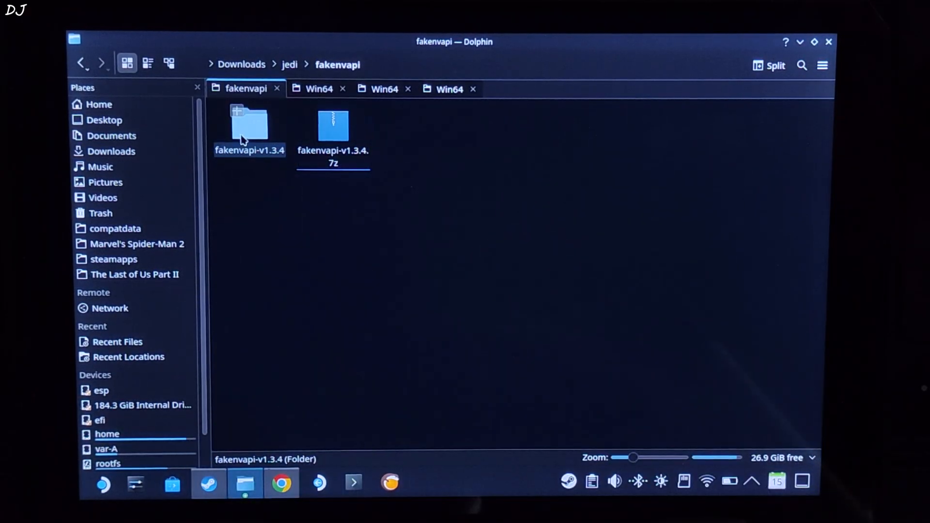
{"action": "double_click", "coordinate": [249, 121]}
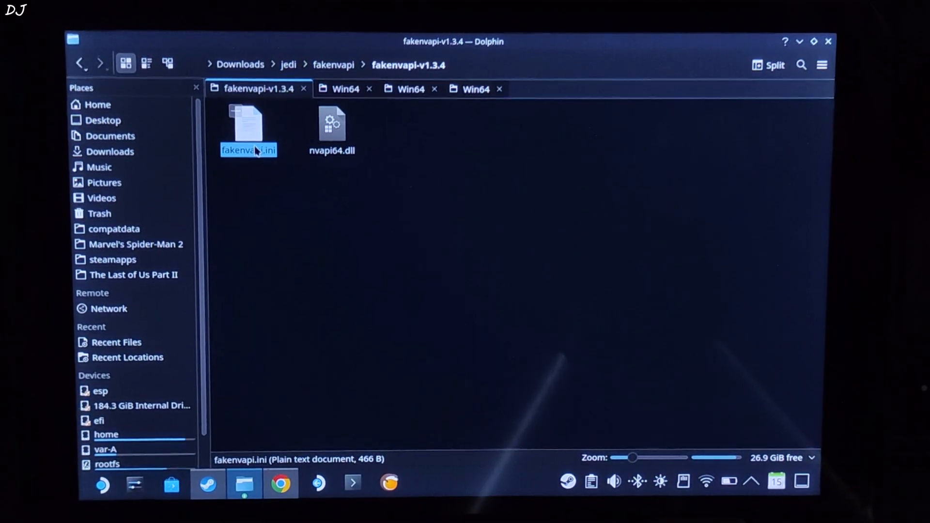
{"action": "right_click", "coordinate": [332, 124]}
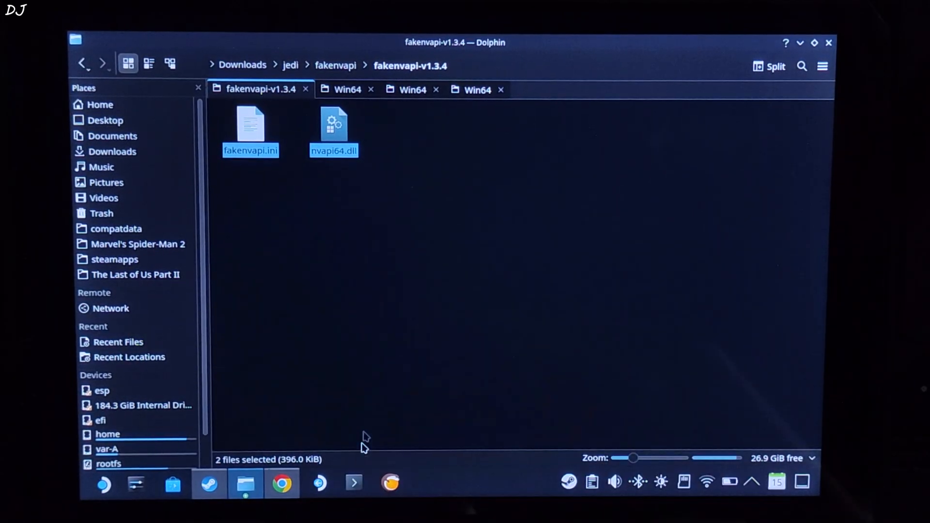
{"action": "left_click", "coordinate": [208, 483]}
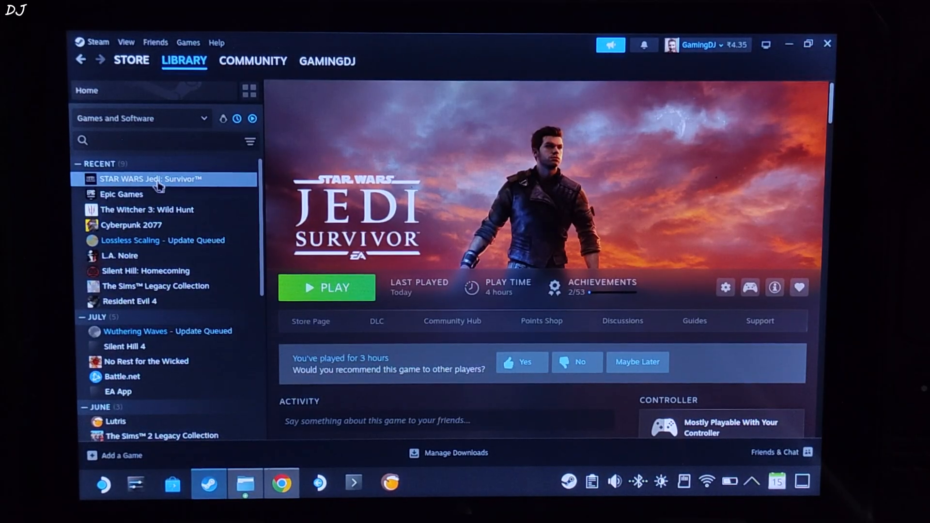
{"action": "mouse_move", "coordinate": [287, 296]}
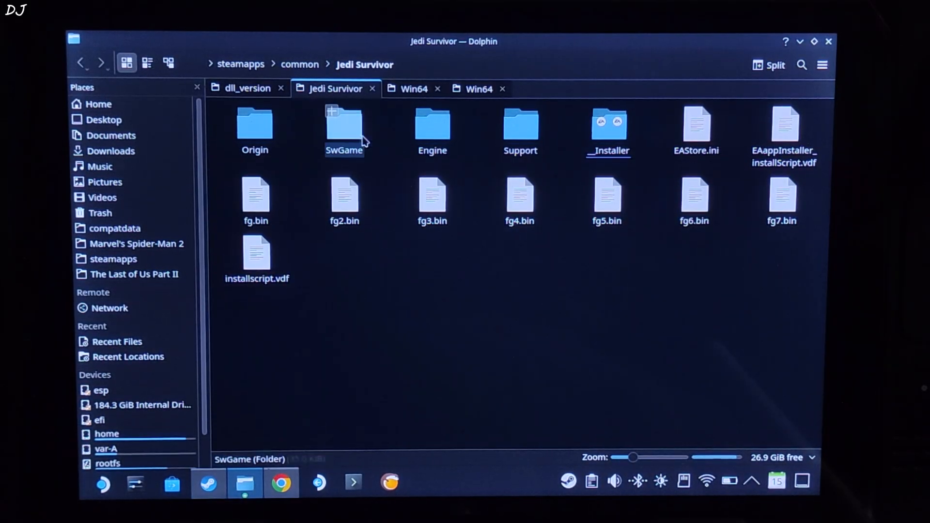
Paste fakenvapi.ini and nvapi64.dll into SwGame's Win64 binaries folder
{"action": "double_click", "coordinate": [344, 125]}
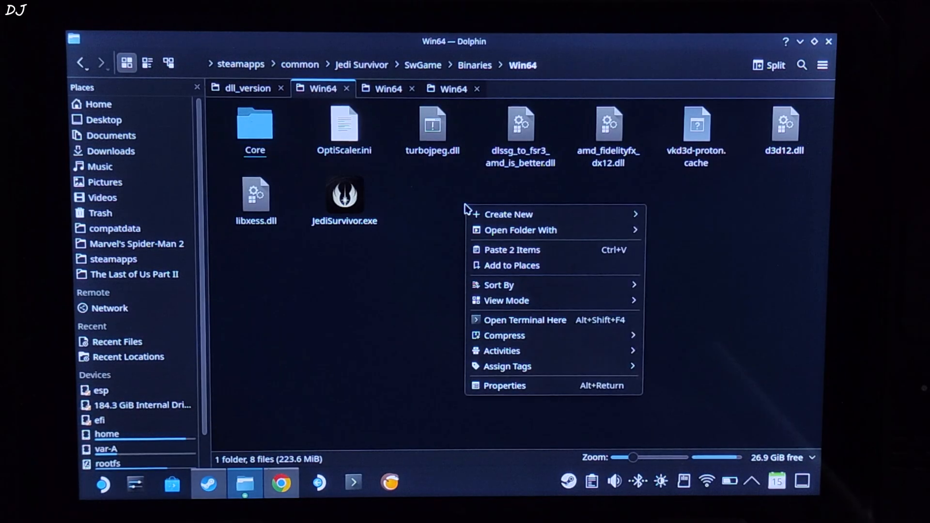
{"action": "left_click", "coordinate": [512, 250]}
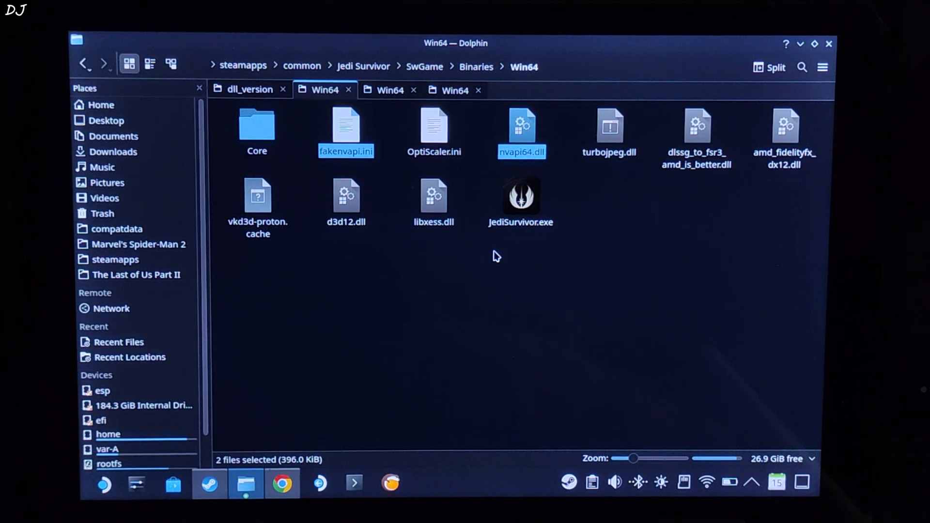
{"action": "mouse_move", "coordinate": [430, 271]}
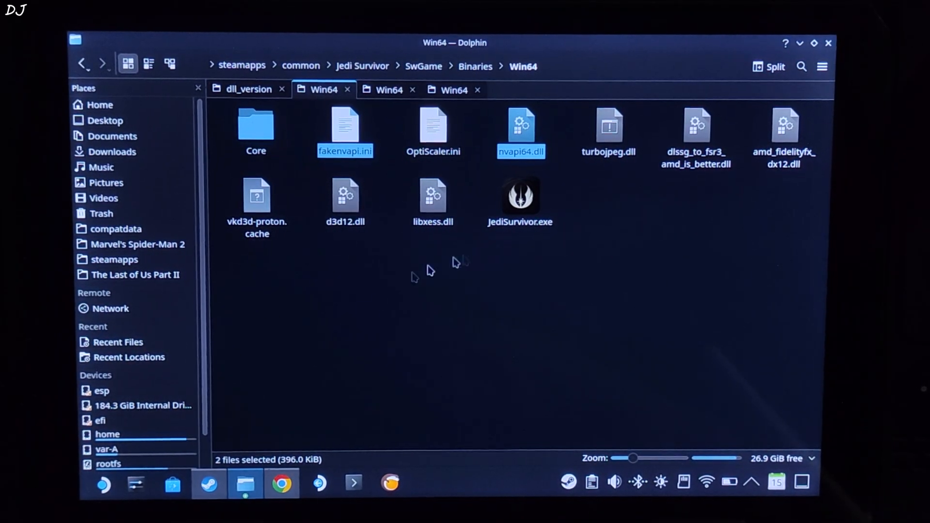
Browse Jedi Survivor's local files from Steam and descend through SwGame and Binaries
{"action": "left_click", "coordinate": [281, 483]}
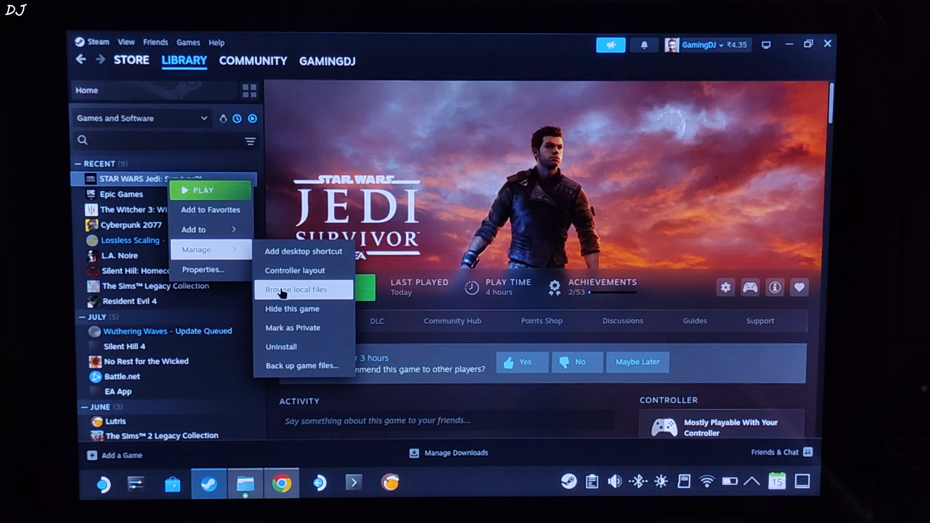
{"action": "left_click", "coordinate": [296, 290]}
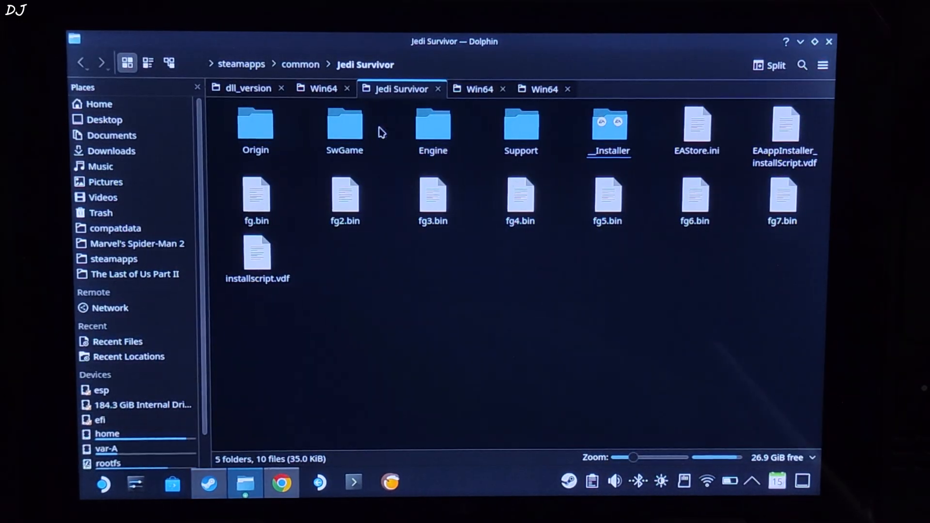
{"action": "double_click", "coordinate": [345, 126]}
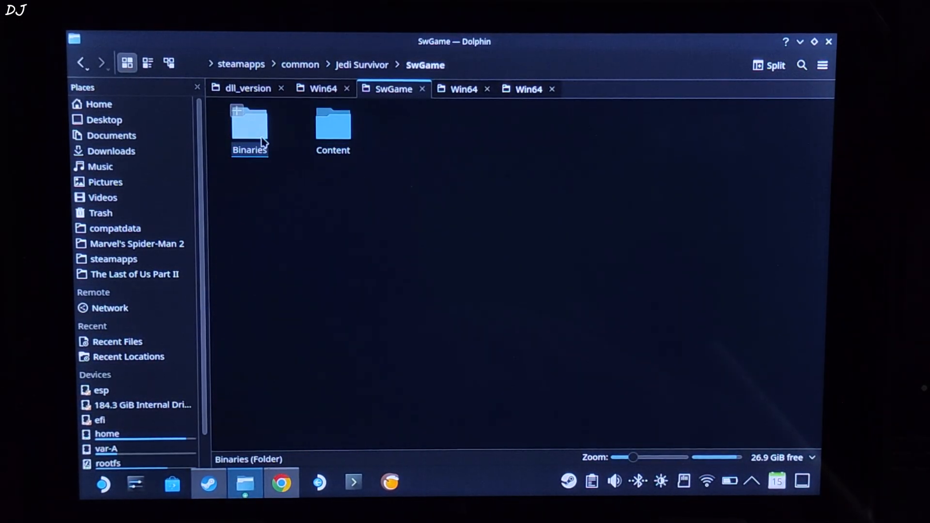
{"action": "double_click", "coordinate": [249, 123]}
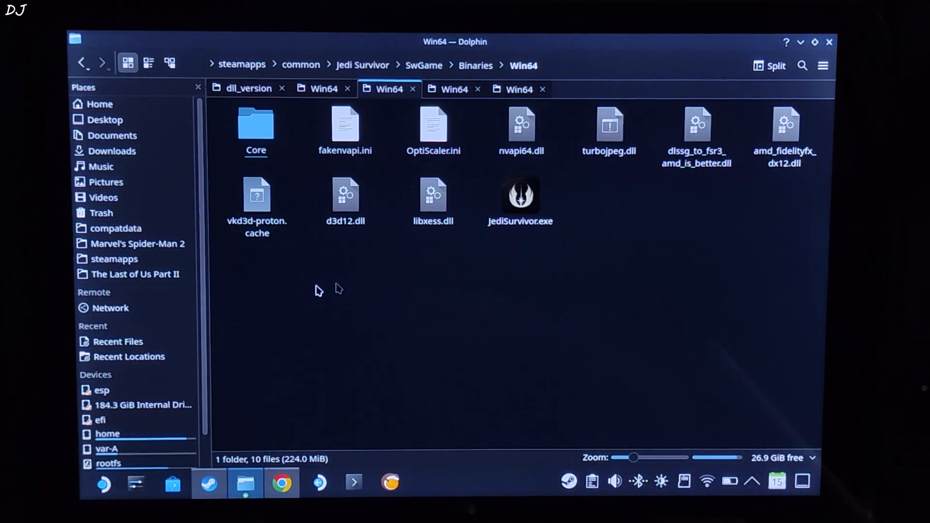
Add a new text file in Win64 named dxvk.conf, without the .txt extension
{"action": "right_click", "coordinate": [337, 290]}
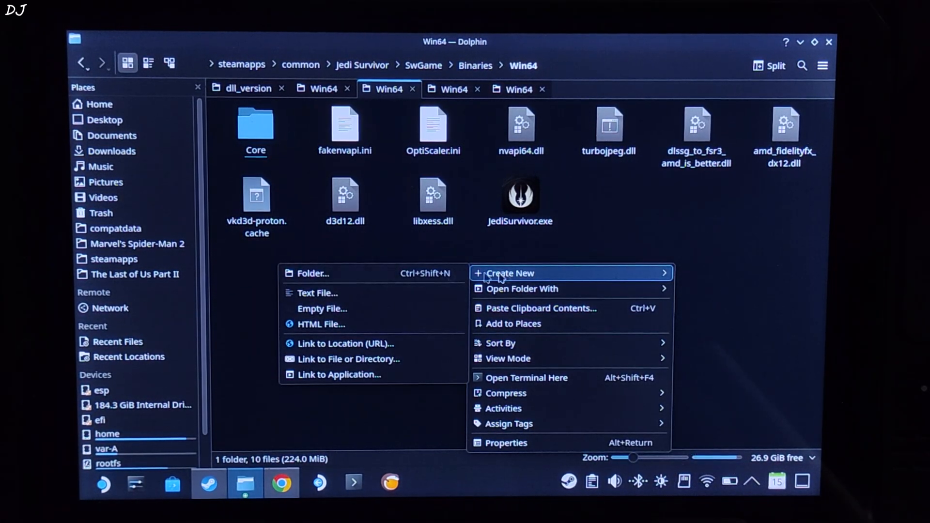
{"action": "left_click", "coordinate": [318, 293]}
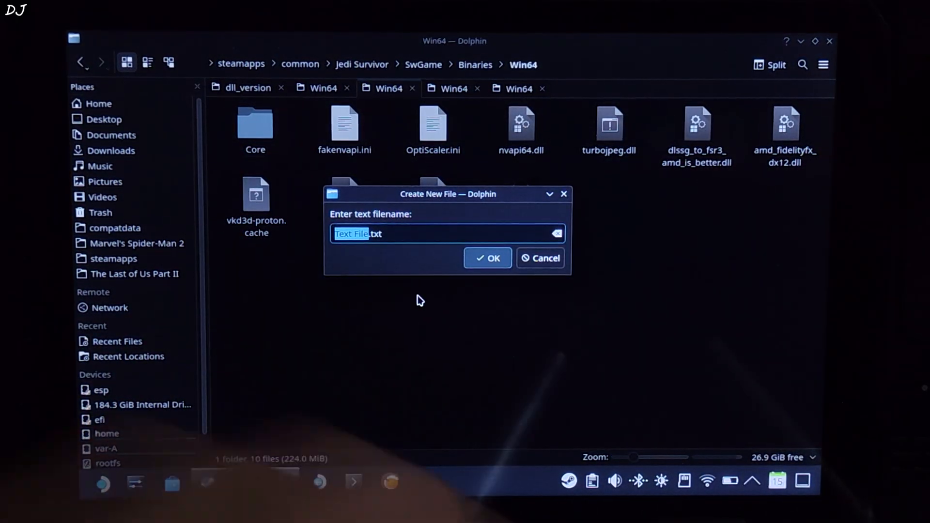
{"action": "type", "text": "dxv.txt"}
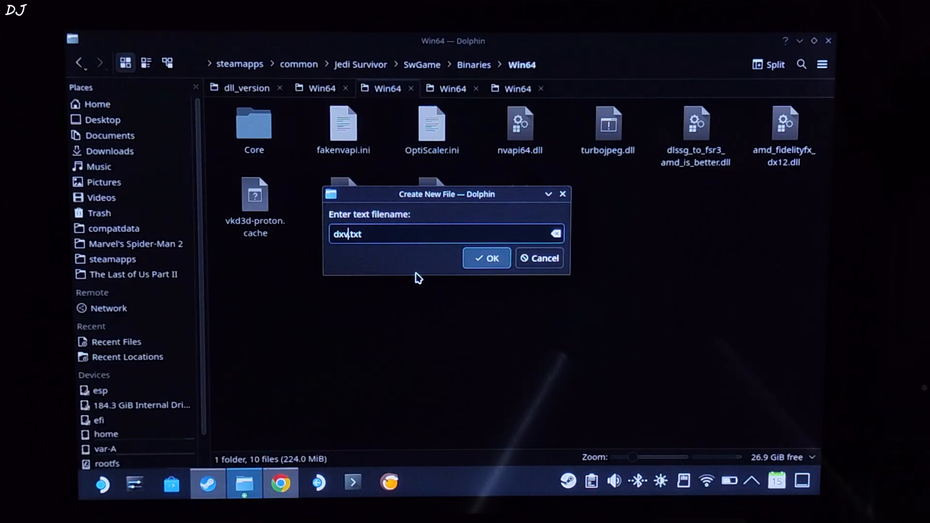
{"action": "type", "text": "k"}
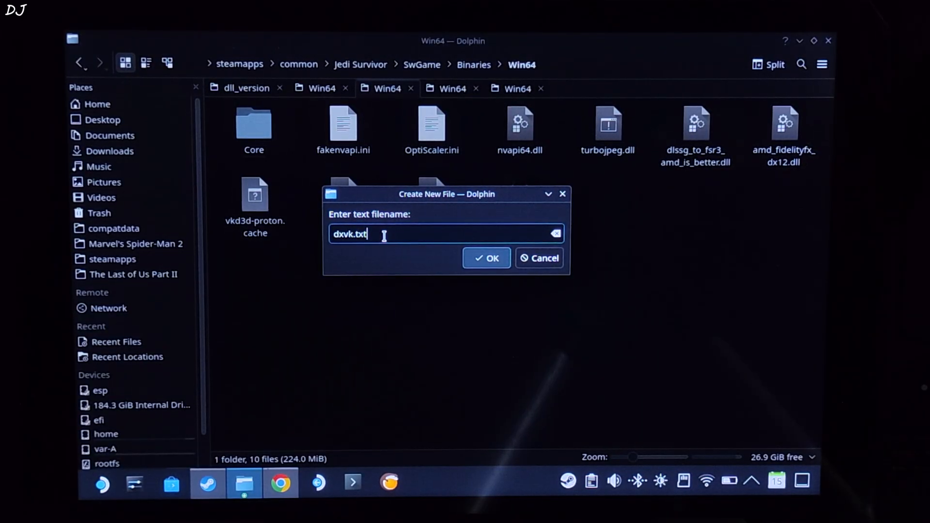
{"action": "key", "text": "BackSpace"}
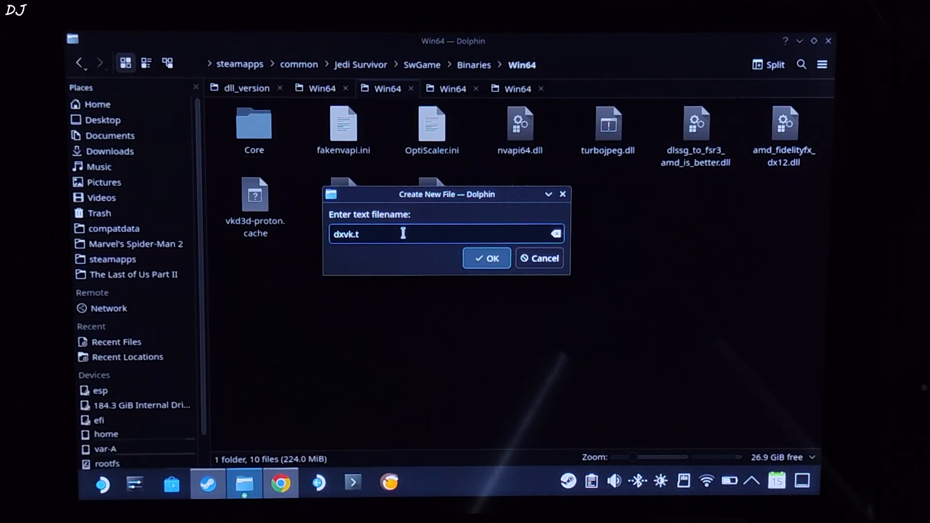
{"action": "type", "text": "con"}
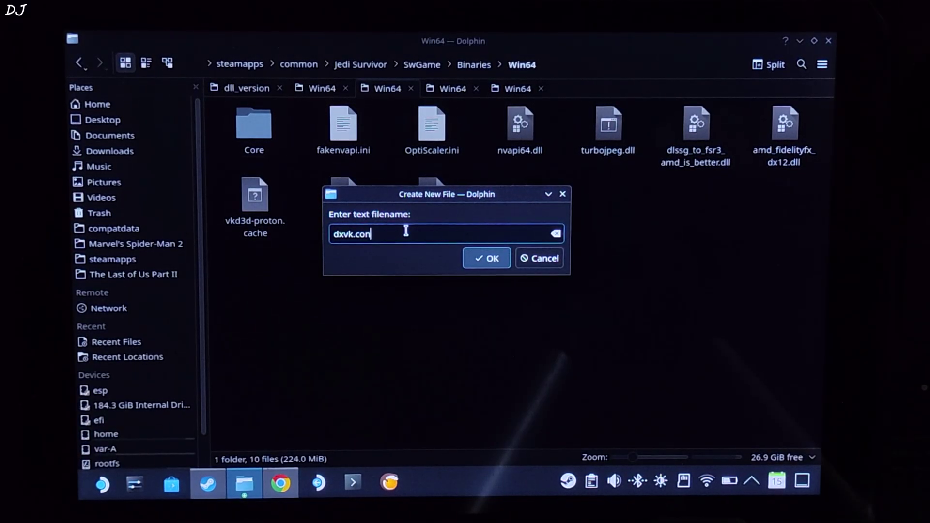
{"action": "type", "text": "f"}
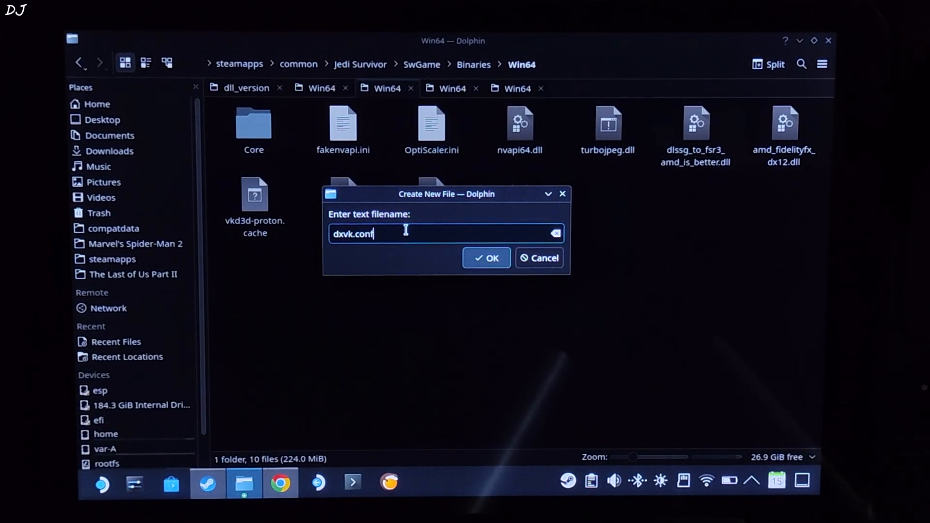
{"action": "left_click", "coordinate": [487, 257]}
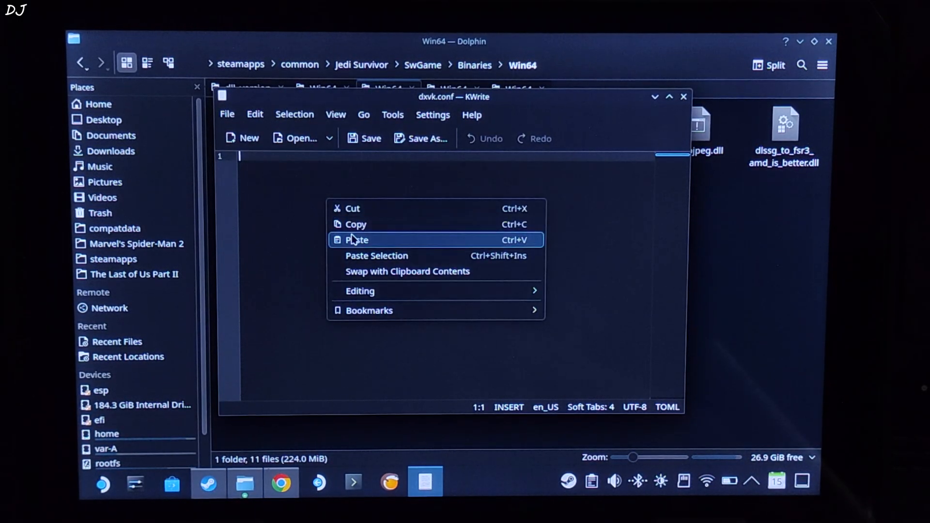
Paste the RTX 4090 dxgi spoofing settings into dxvk.conf and close KWrite
{"action": "left_click", "coordinate": [356, 240]}
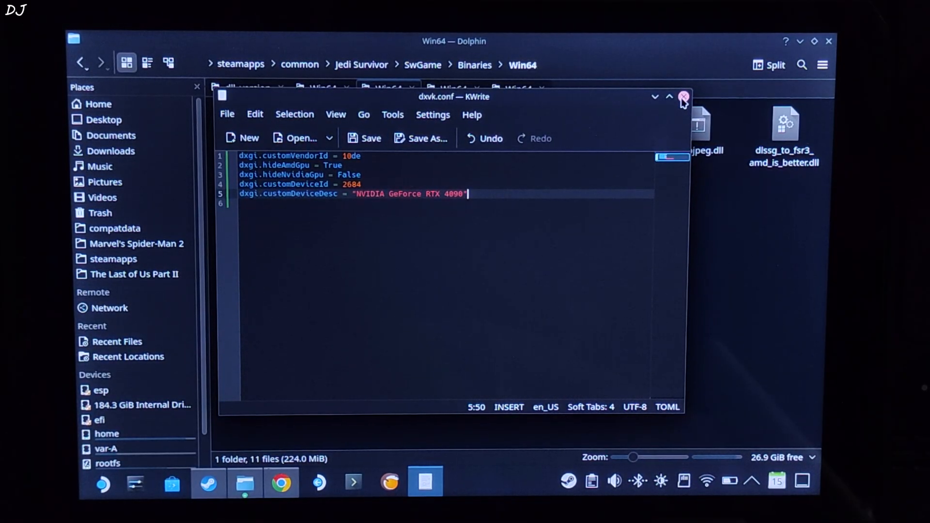
{"action": "left_click", "coordinate": [684, 99]}
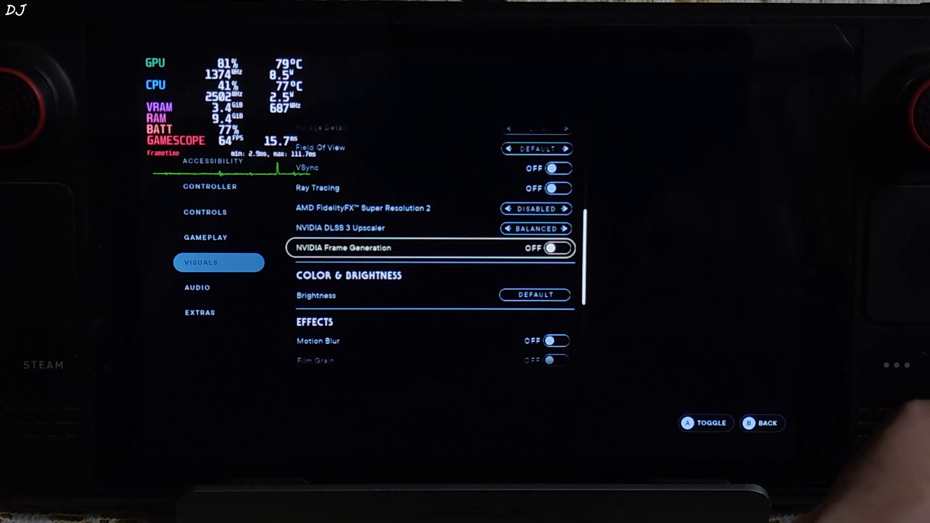
Scroll the Visuals settings down to the DLSS 3 upscaler and Frame Generation options
{"action": "scroll", "scroll_direction": "down", "scroll_amount": 3}
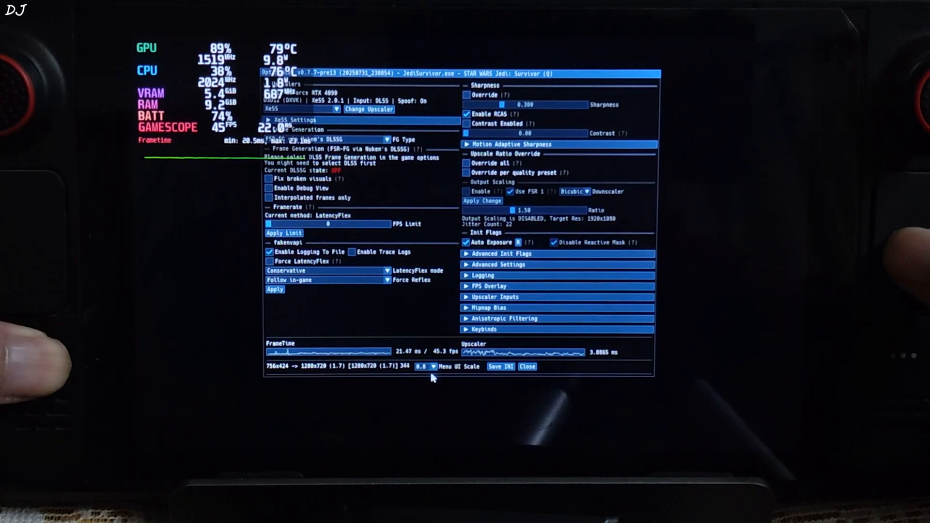
Set OptiScaler's Menu UI Scale to 1.0 to enlarge the overlay
{"action": "left_click", "coordinate": [434, 366]}
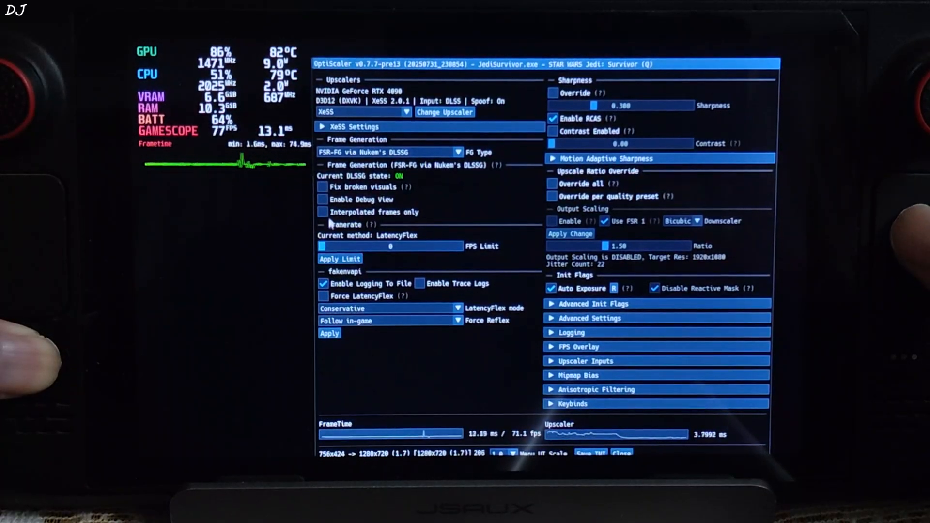
{"action": "left_click", "coordinate": [323, 200]}
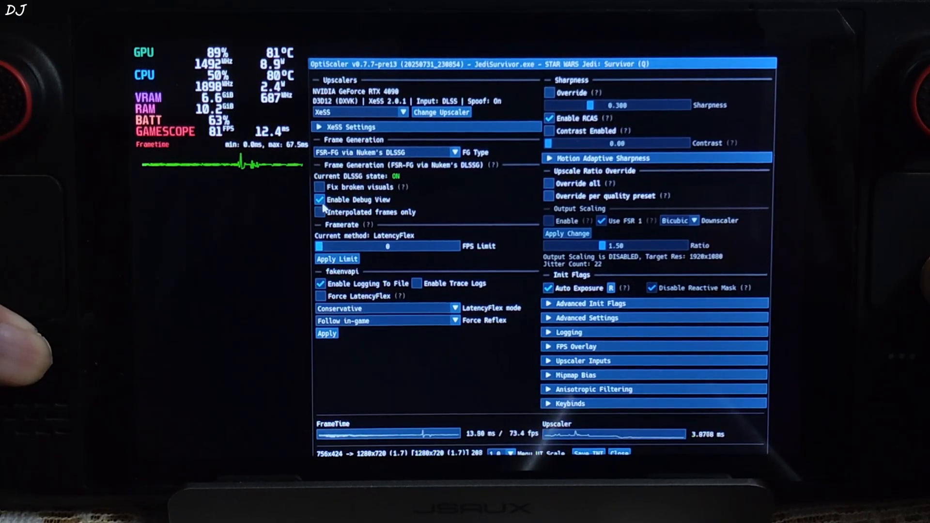
{"action": "left_click", "coordinate": [319, 200]}
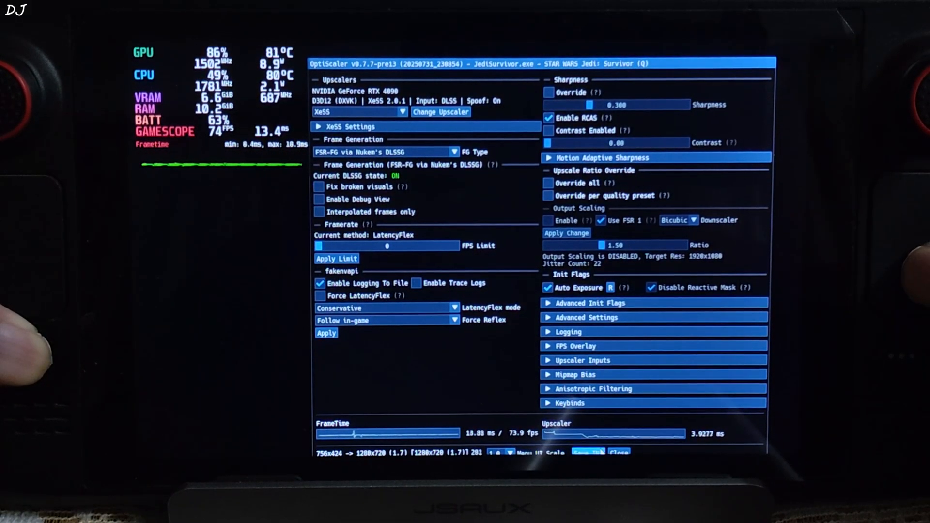